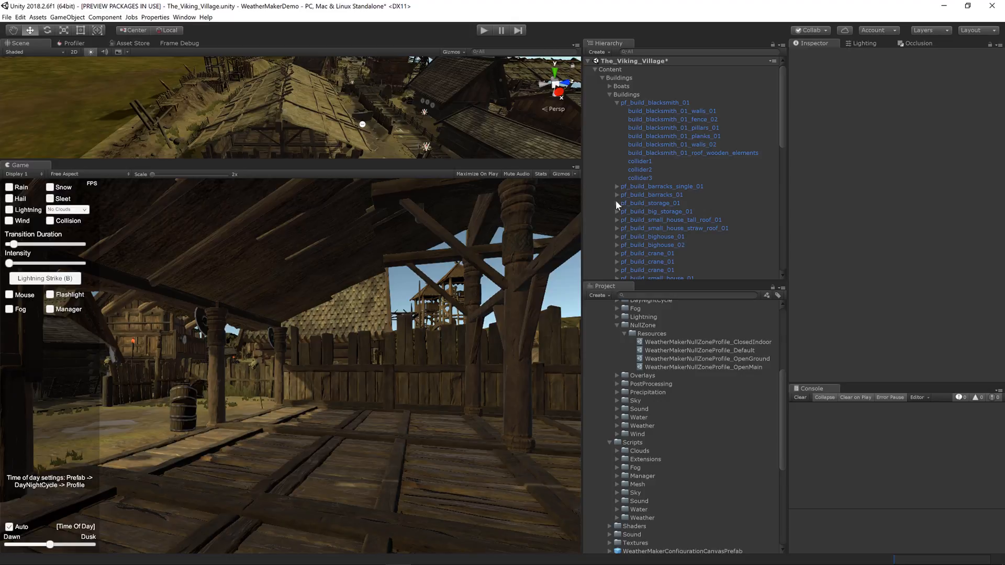
mouse_move(635, 245)
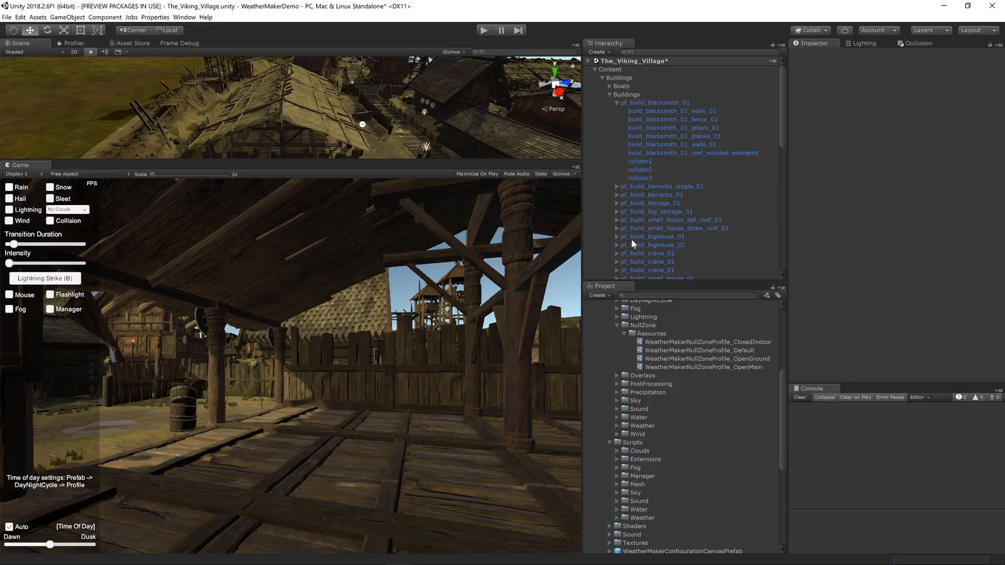
mouse_move(597, 265)
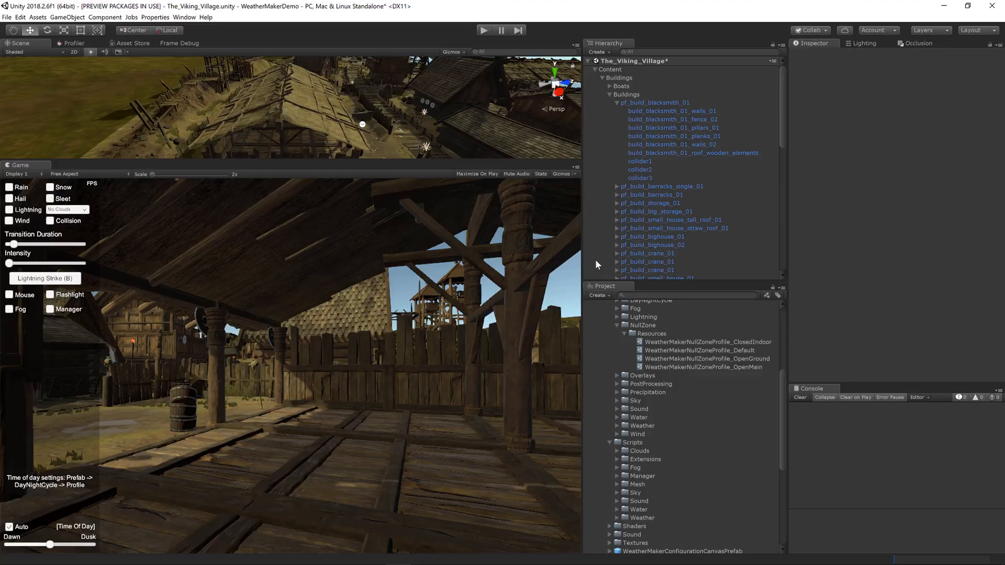
mouse_move(783, 279)
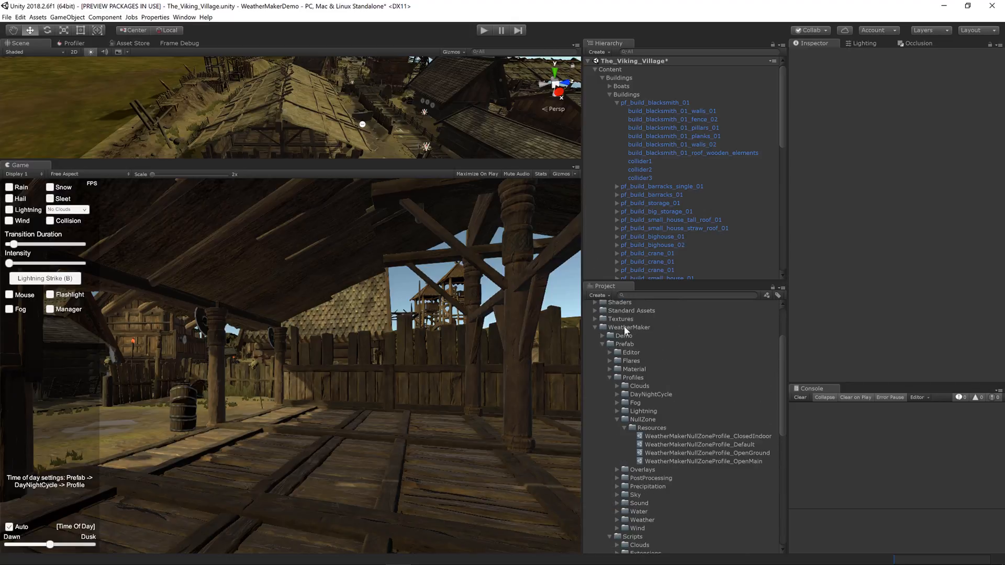
mouse_move(646, 422)
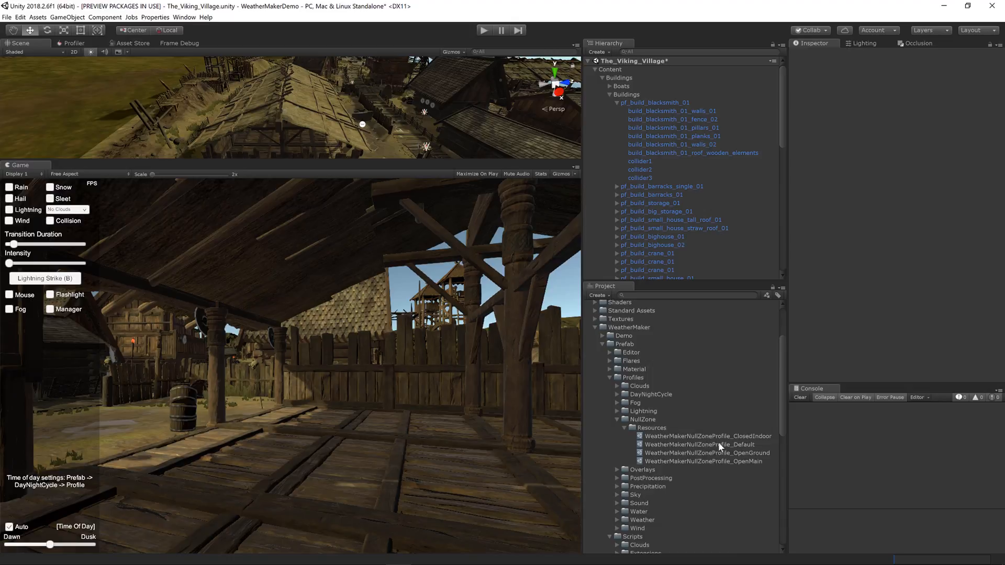
- Show WeatherMakerNullZoneProfile_Default: default state enabled with 0.2 fade, entered state disabled
click(700, 445)
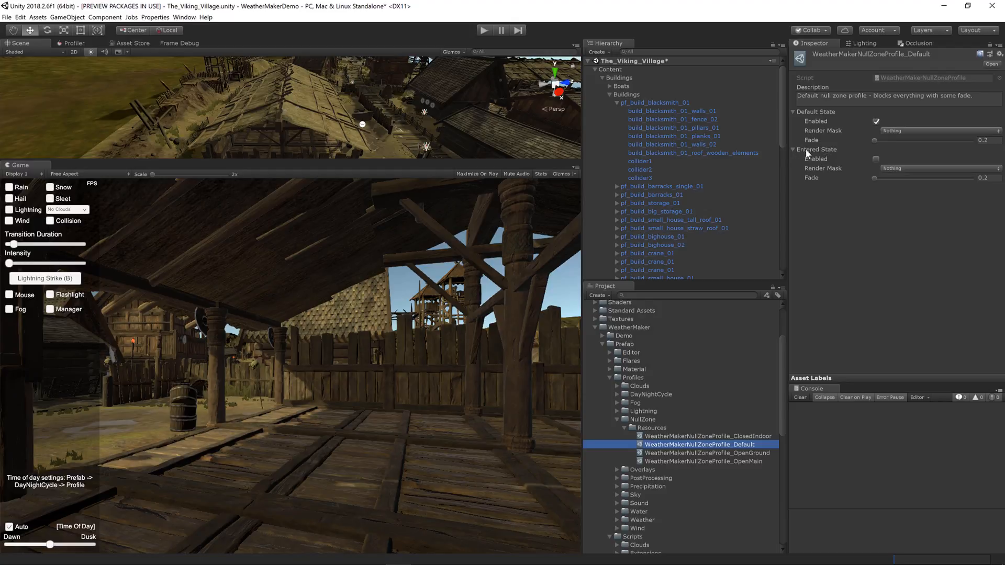
mouse_move(823, 159)
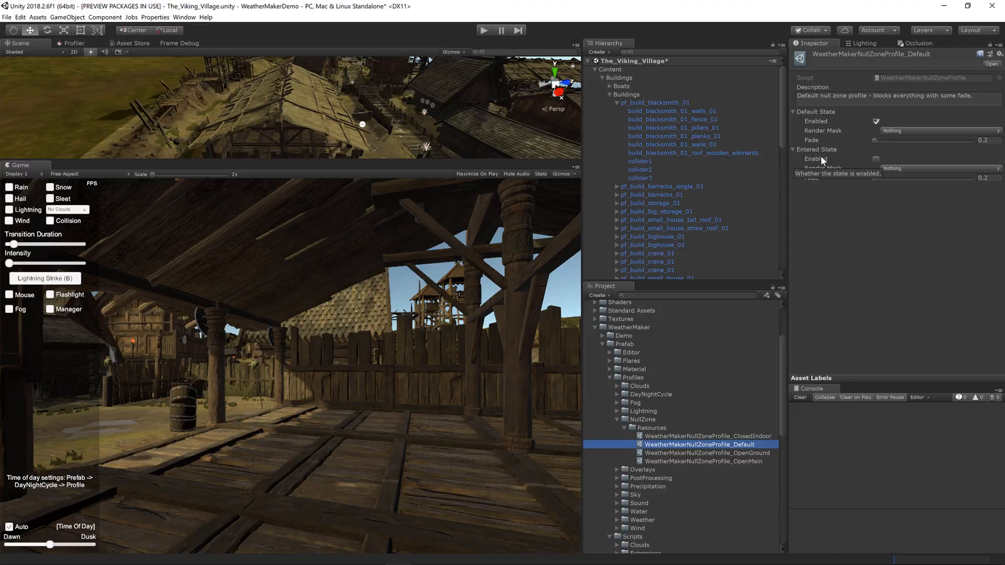
mouse_move(827, 200)
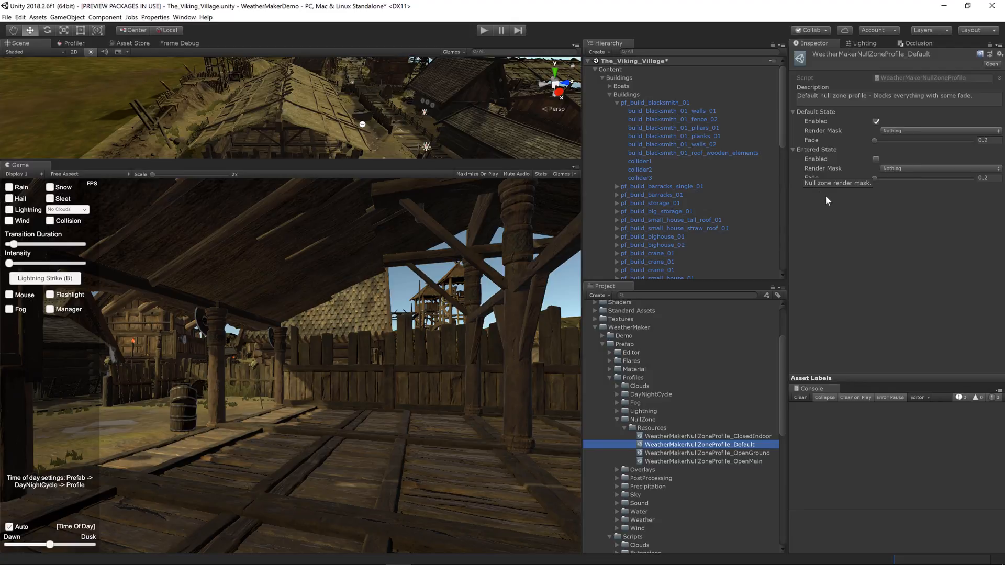
mouse_move(824, 159)
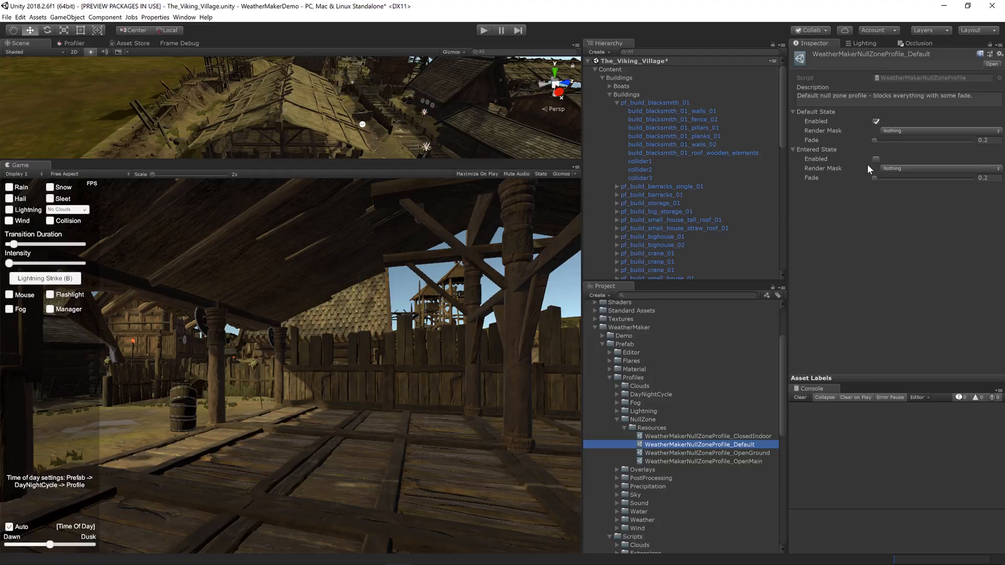
mouse_move(823, 125)
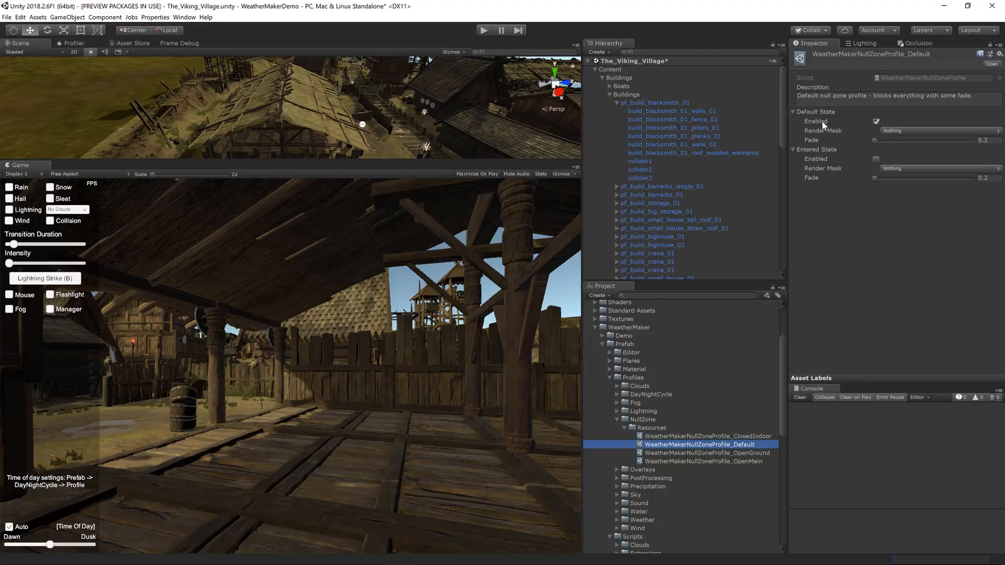
mouse_move(825, 121)
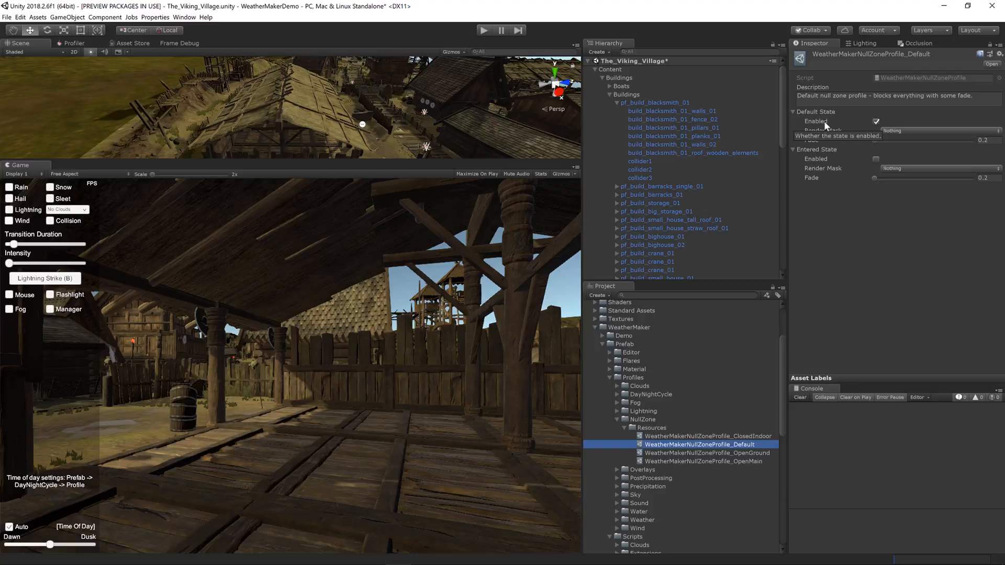
click(877, 121)
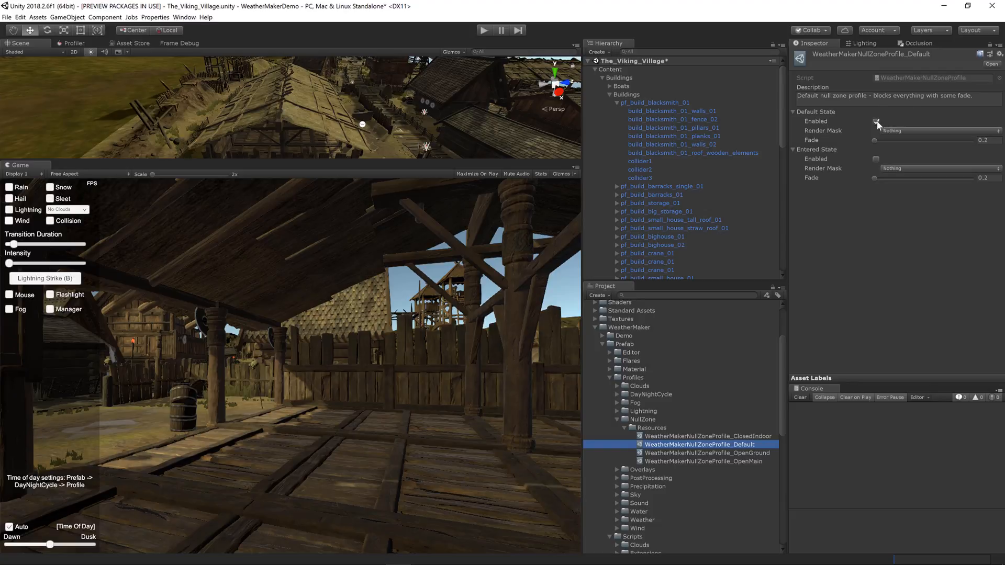
click(877, 122)
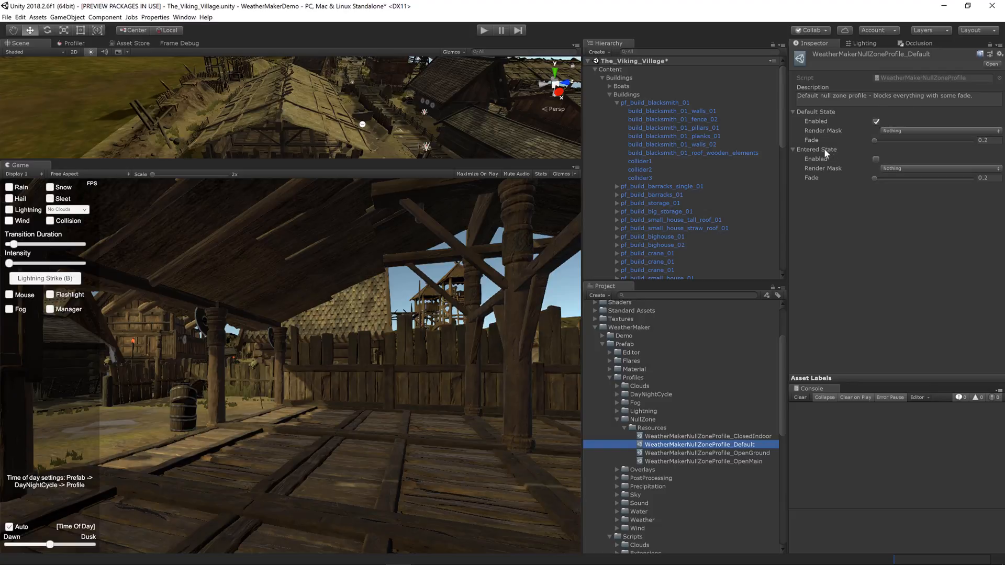
mouse_move(878, 159)
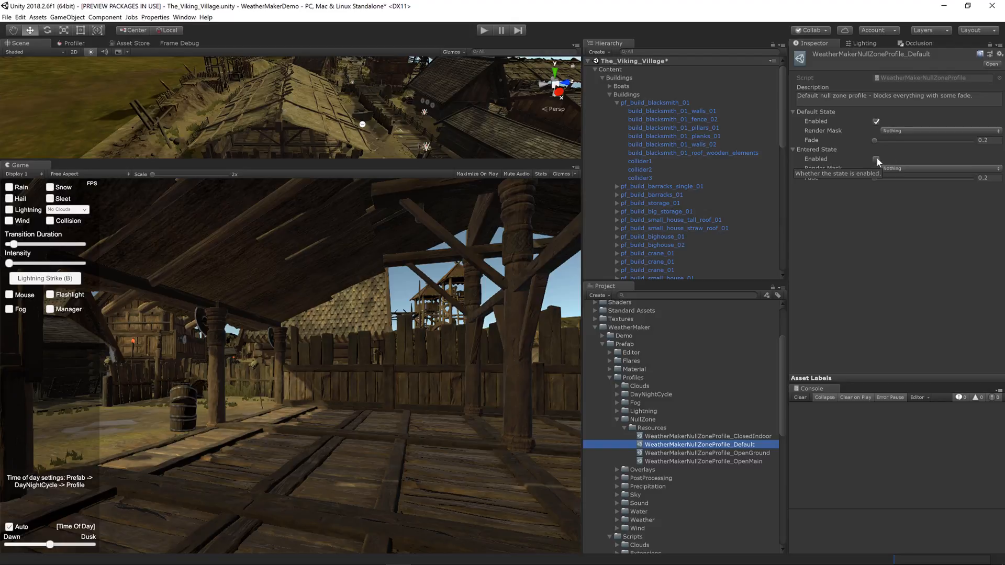
mouse_move(876, 121)
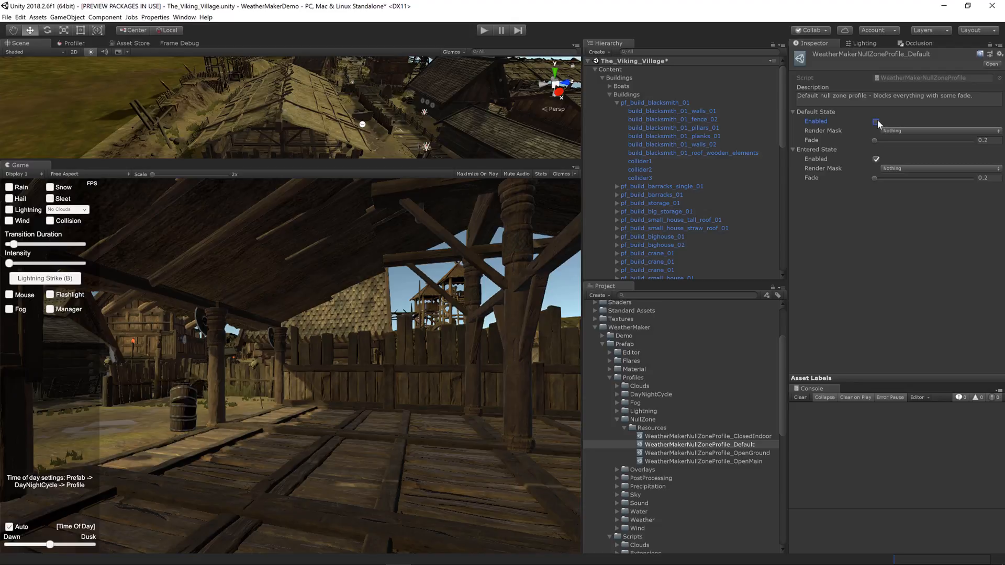
click(876, 121)
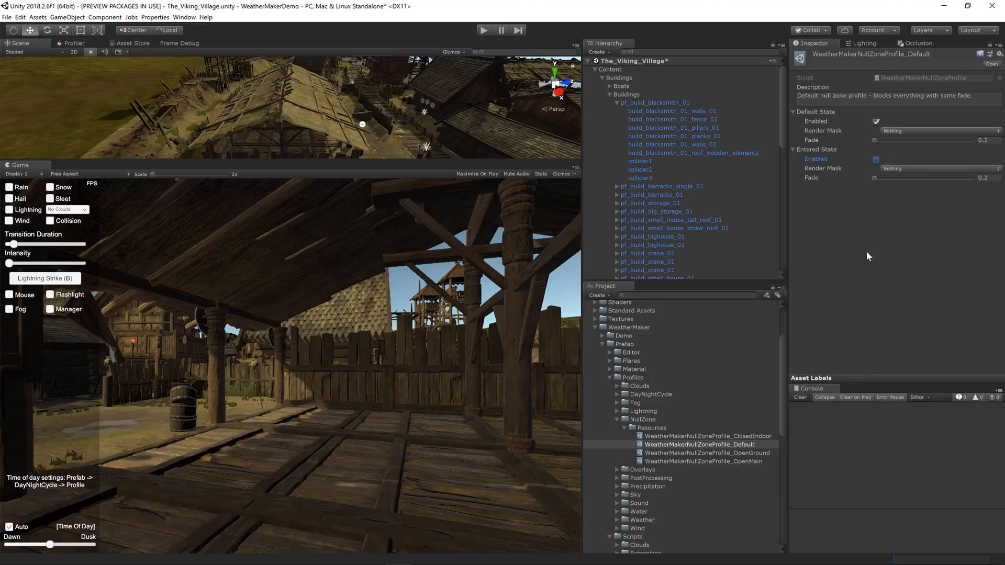
mouse_move(857, 251)
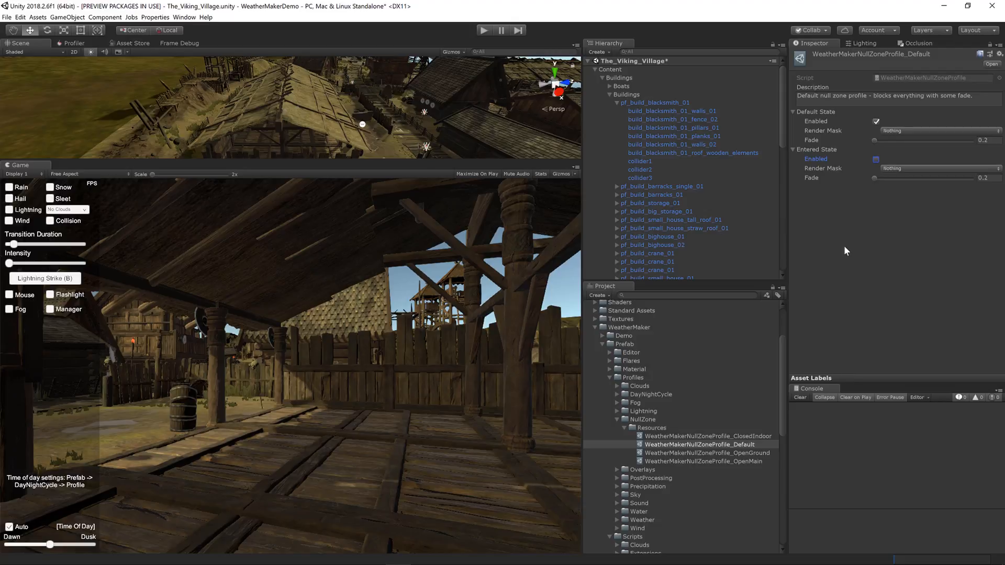
mouse_move(662, 152)
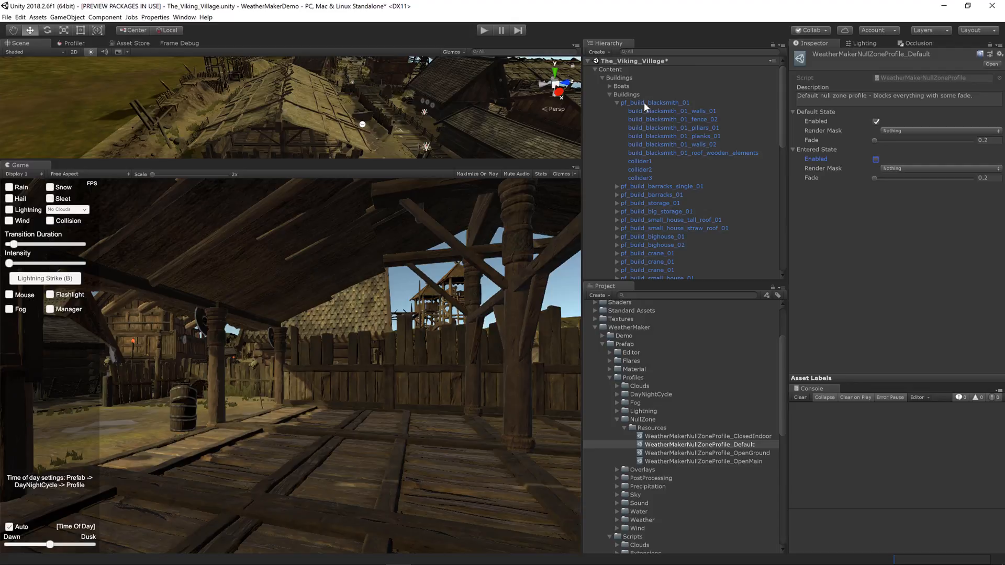
- Select pf_build_blacksmith_01 in the Hierarchy to add an empty child object
click(655, 103)
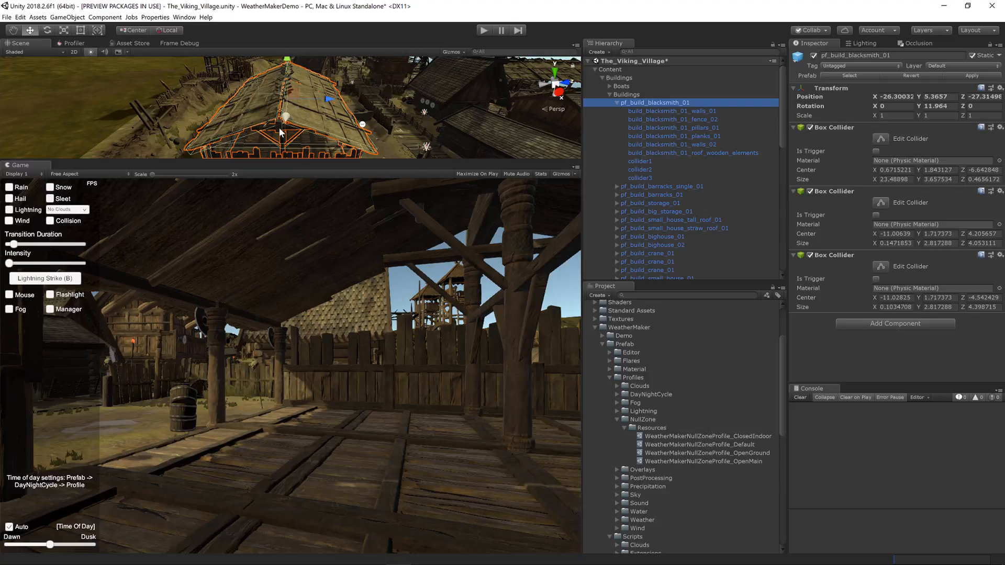
mouse_move(512, 359)
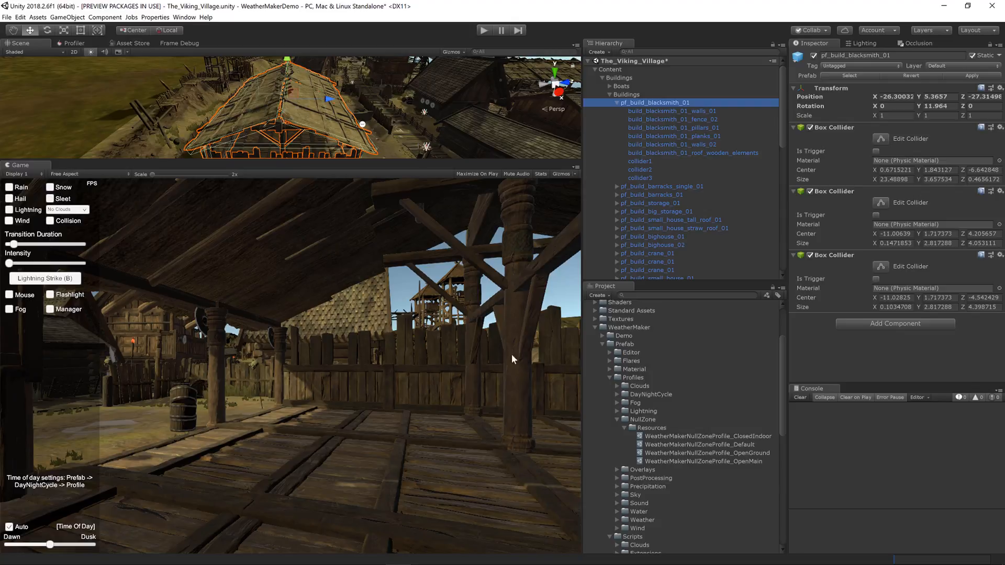
mouse_move(398, 352)
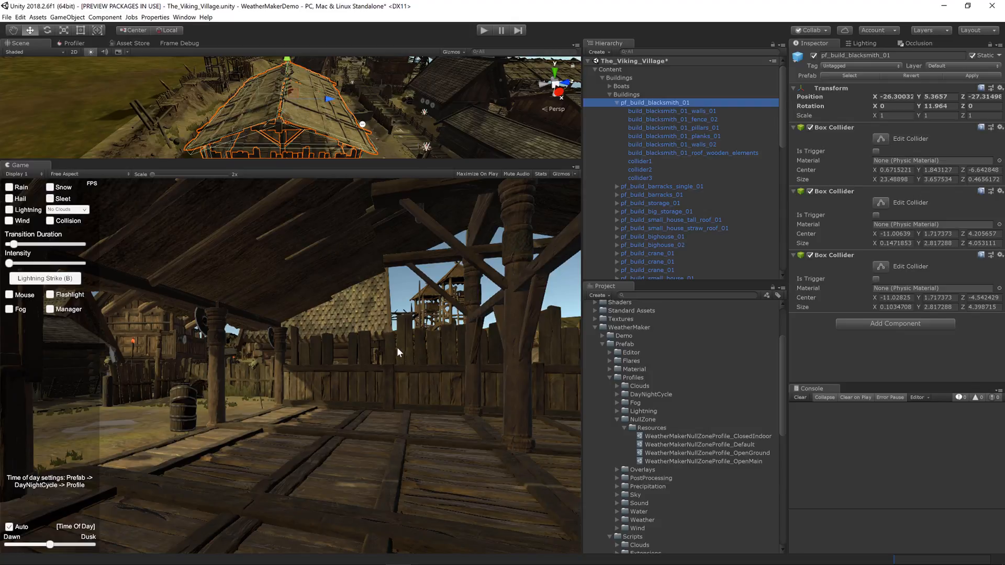
mouse_move(632, 110)
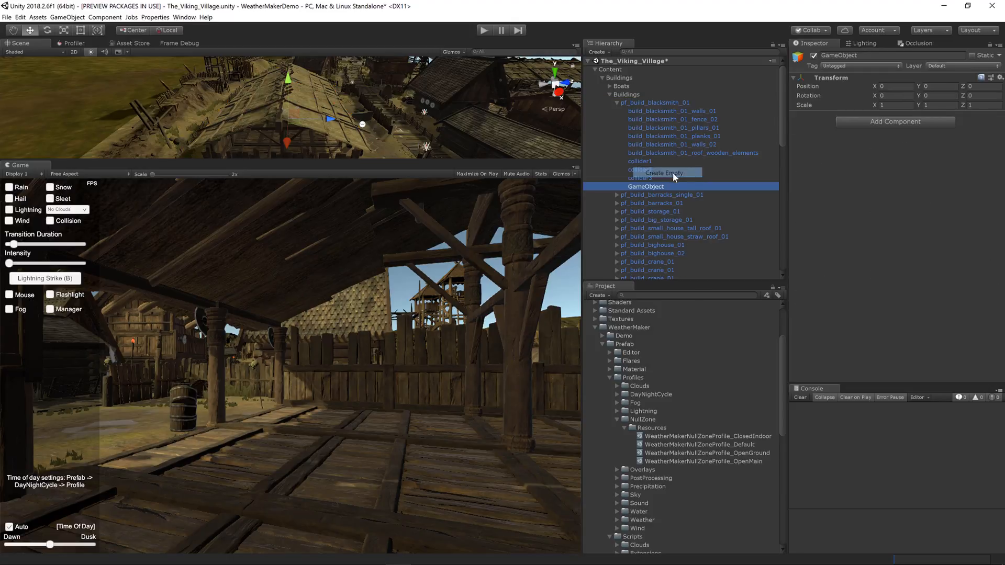
- Rename the new GameObject to NullZone and scroll to the WeatherMaker prefabs
click(664, 173)
text(NullZone)
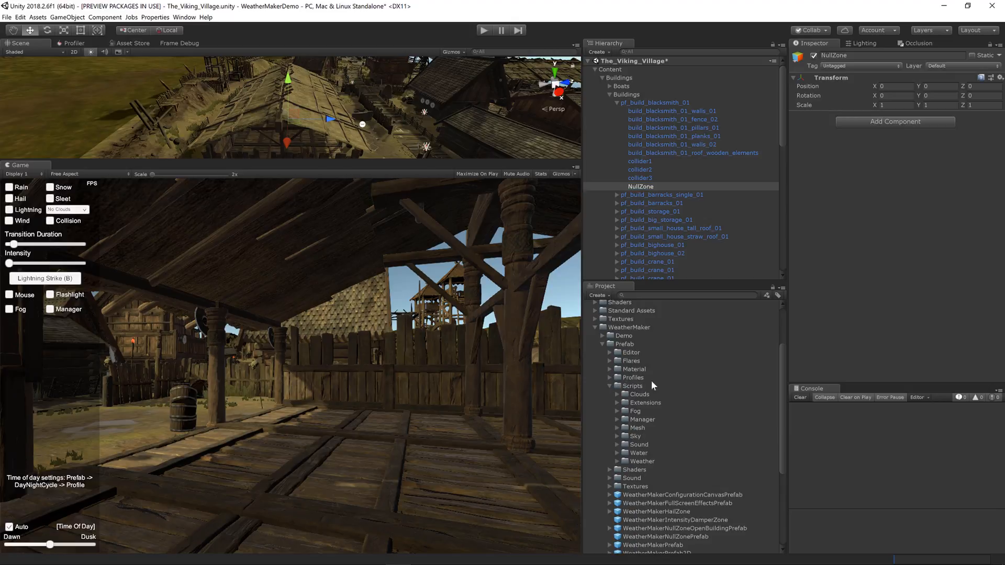
mouse_move(672, 417)
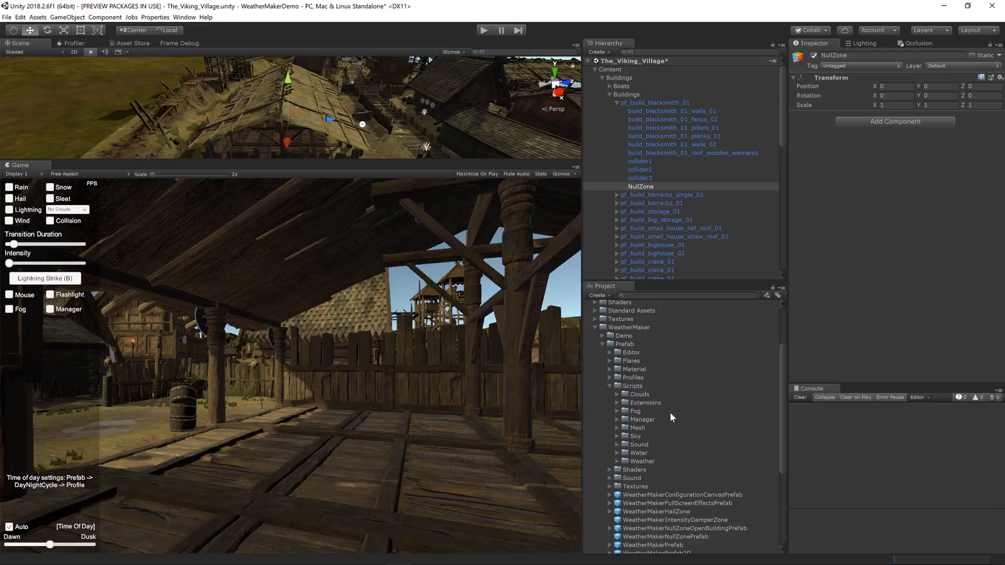
scroll(down, 3)
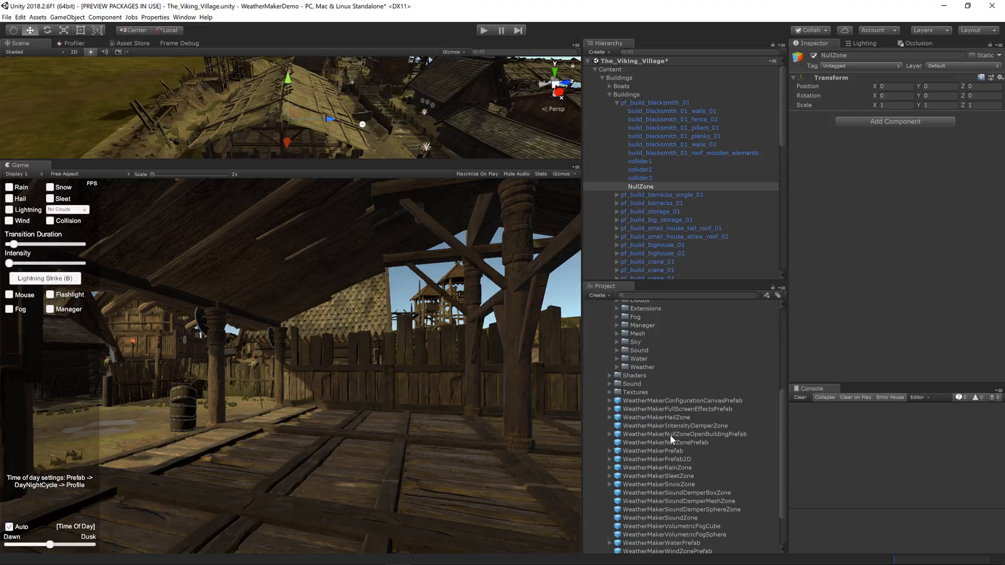
mouse_move(696, 439)
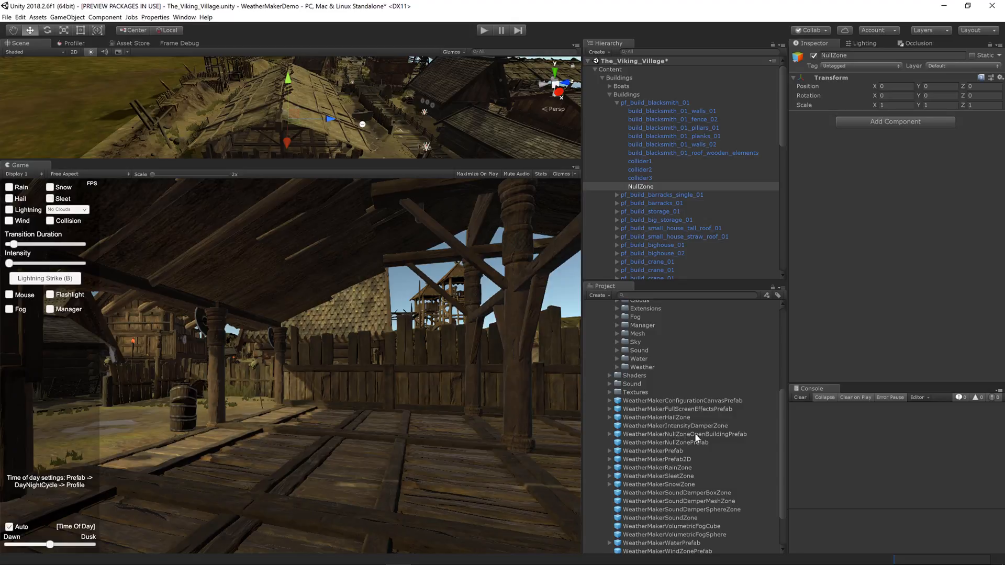
- Place WeatherMakerNullZoneOpenBuildingPrefab under NullZone and inspect its Ground and Main zones
click(640, 186)
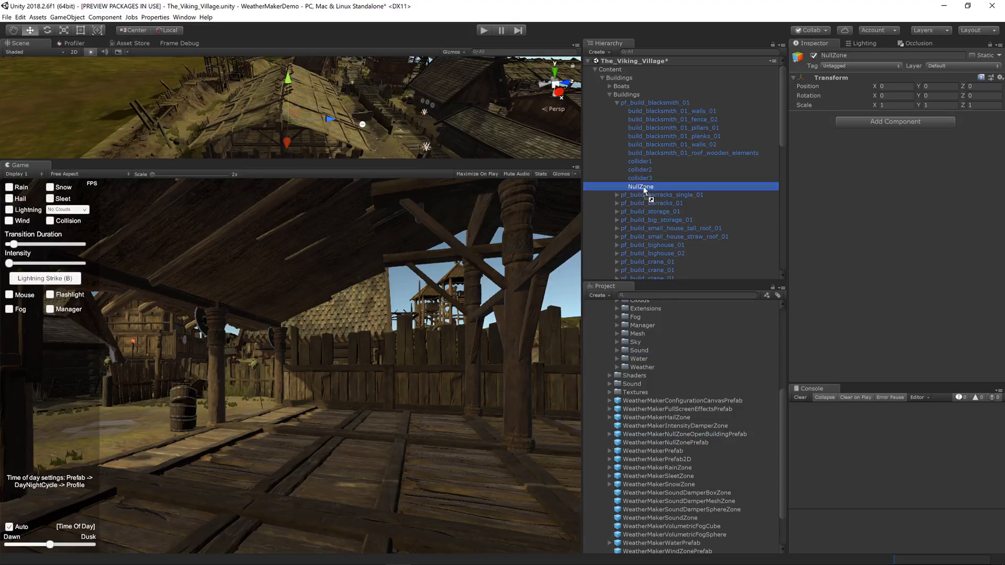
click(625, 186)
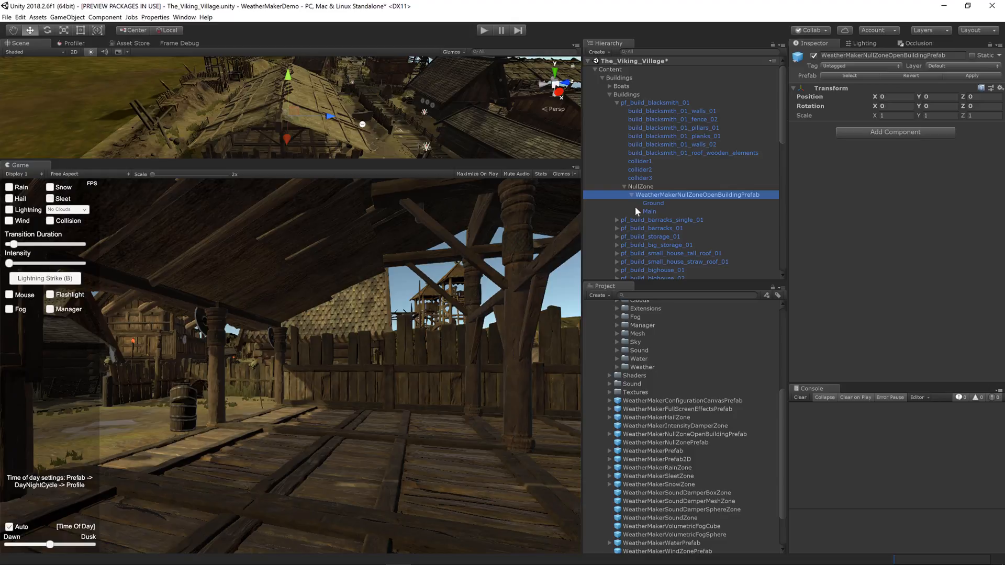
click(652, 203)
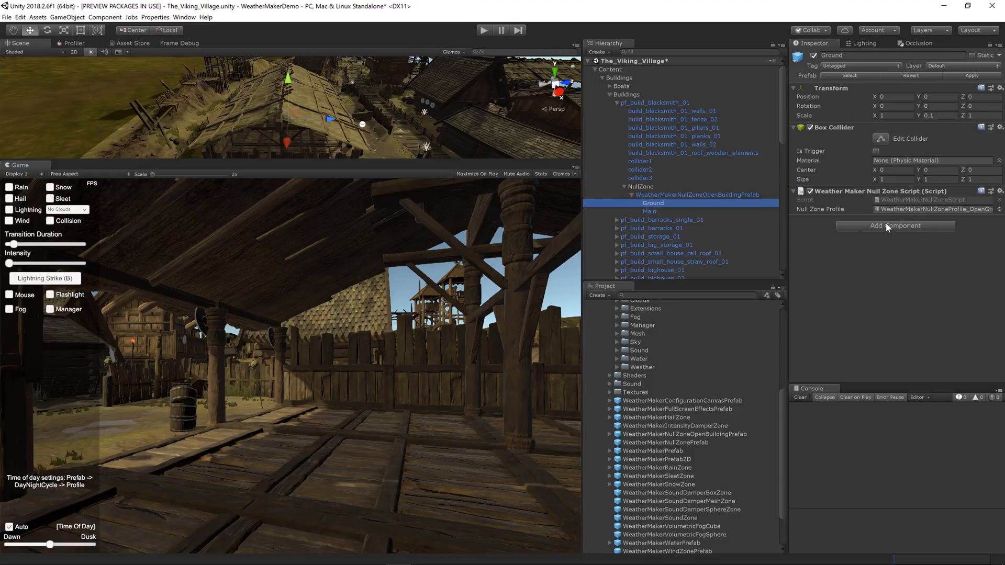
click(649, 212)
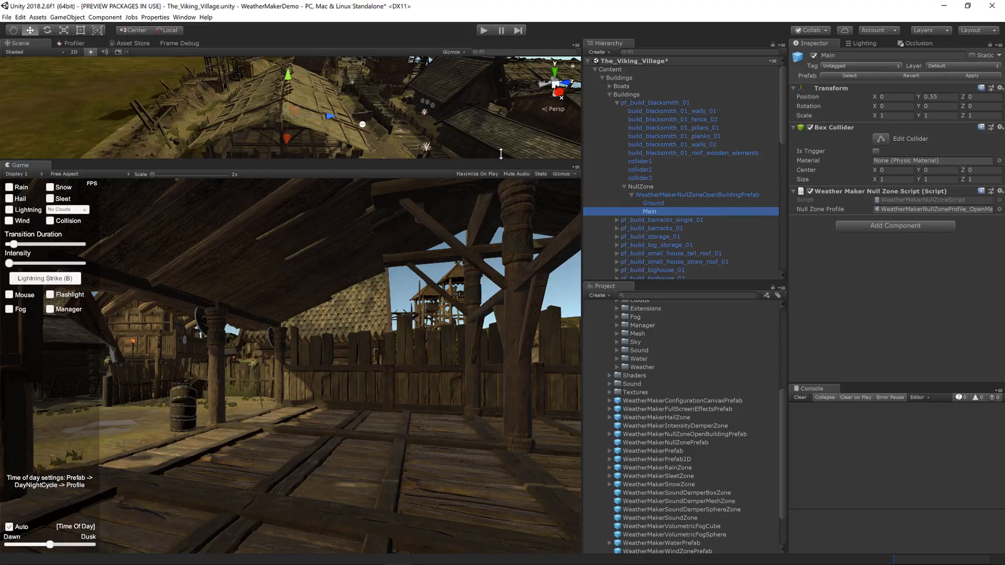
click(639, 186)
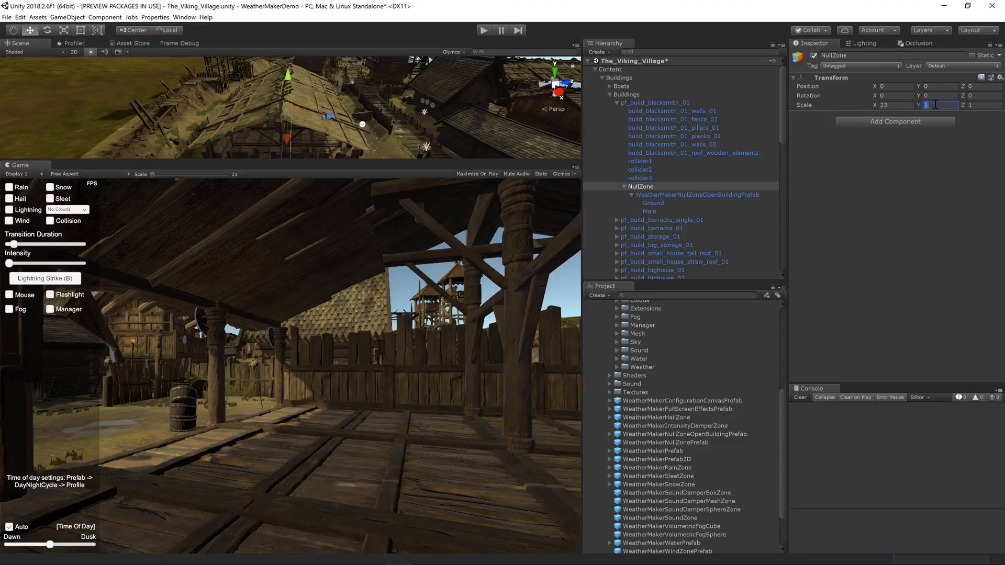
- Give NullZone a scale of 23 by 6.8 by 13, then select Ground
text(6.8)
click(982, 105)
text(3)
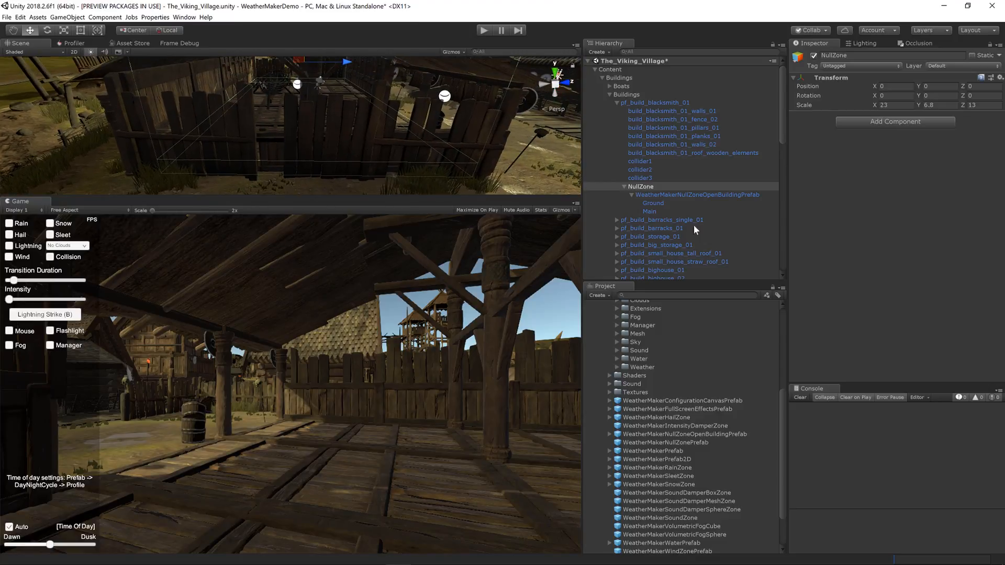
click(653, 203)
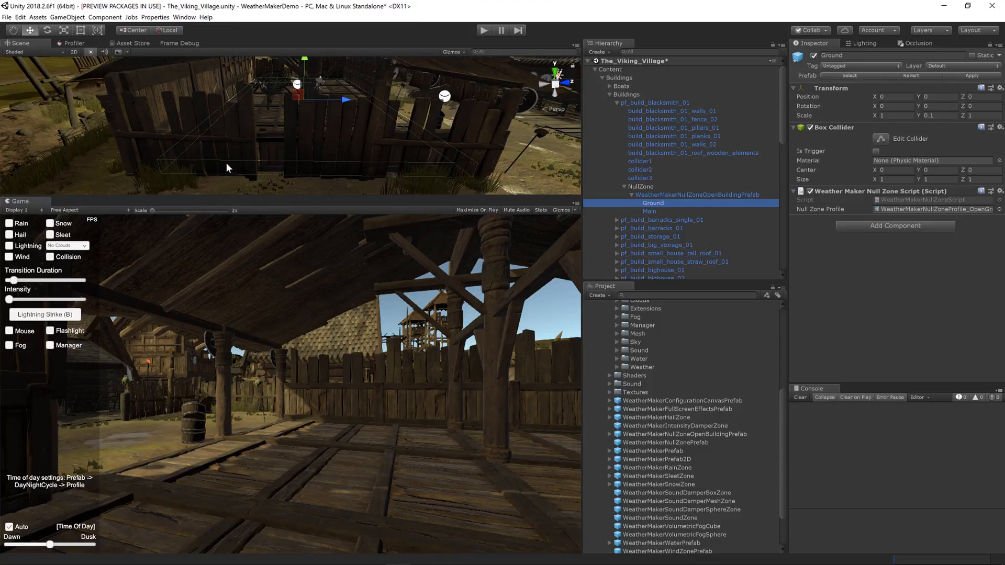
- Inspect the Ground and Main zones, then show the WeatherMakerNullZoneProfile_OpenMain asset
click(649, 211)
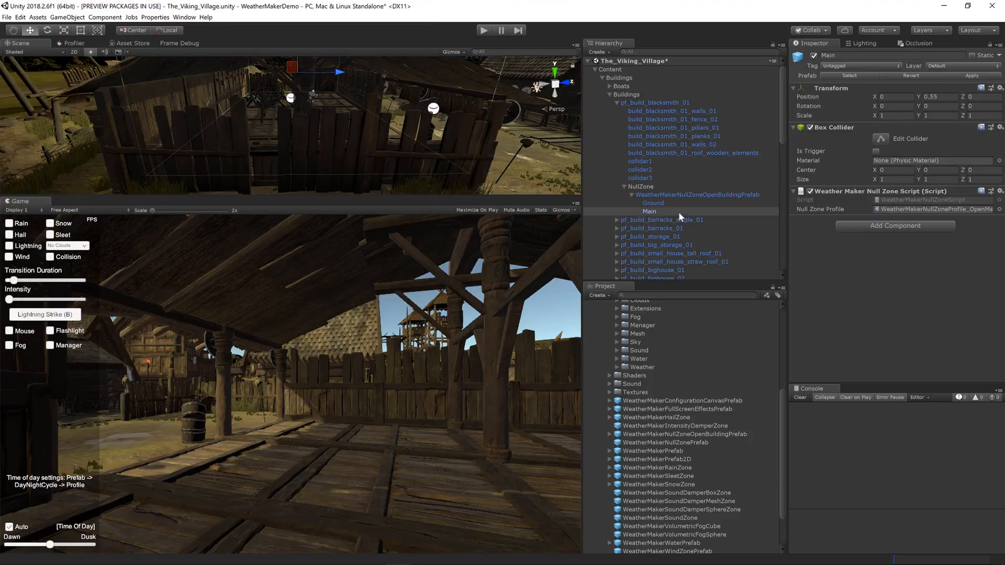
click(653, 203)
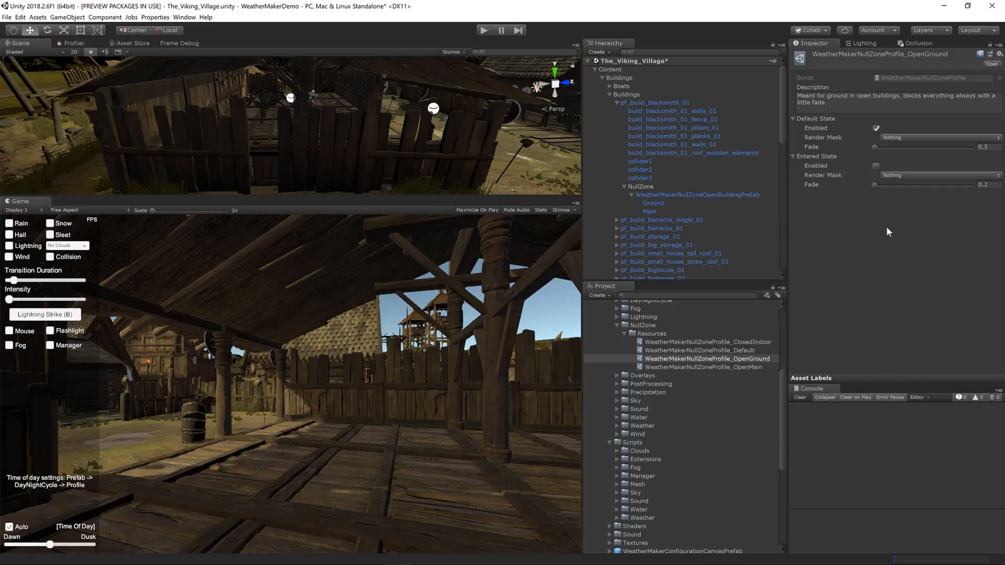
click(649, 212)
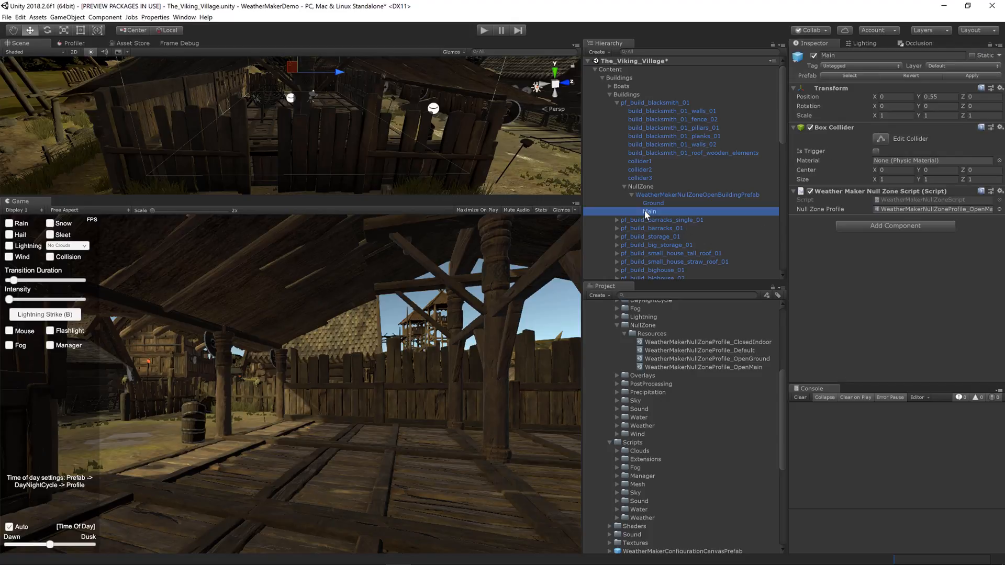
mouse_move(978, 214)
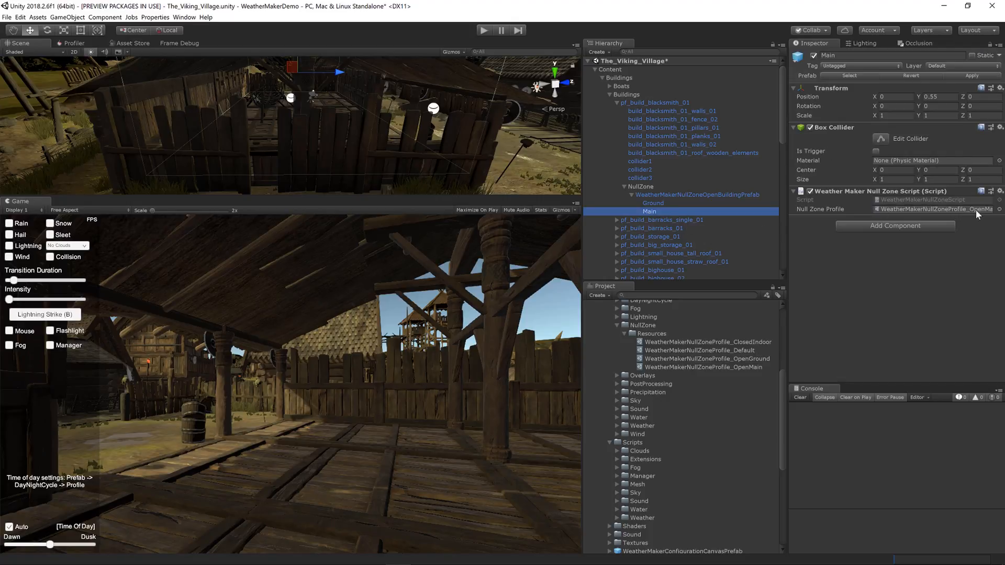
click(705, 367)
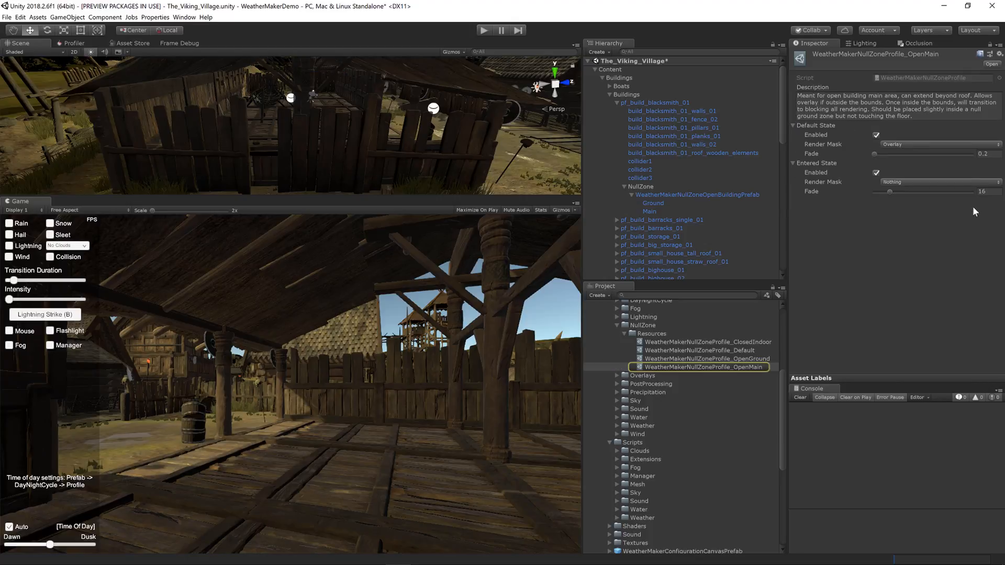
mouse_move(854, 137)
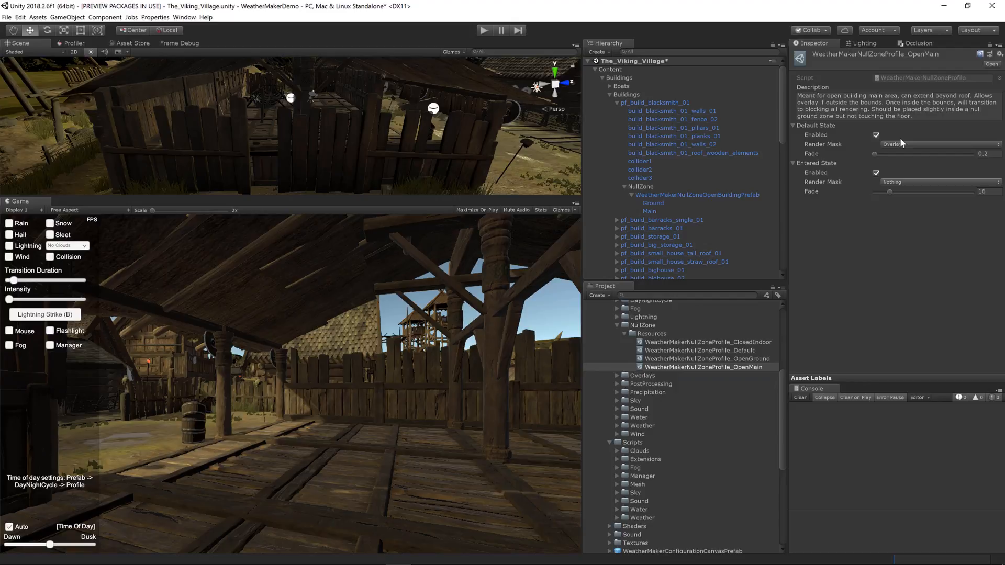
mouse_move(902, 154)
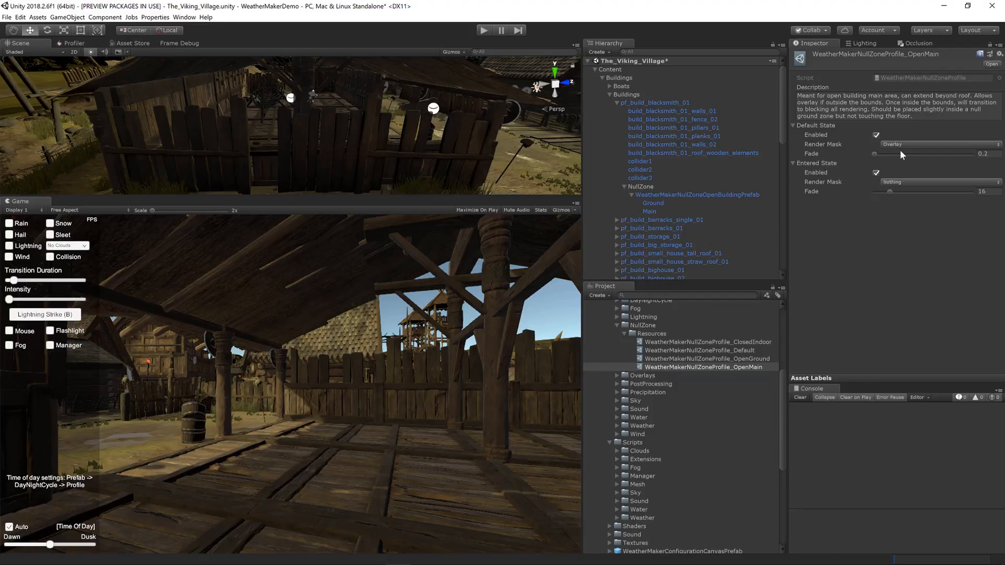
mouse_move(830, 174)
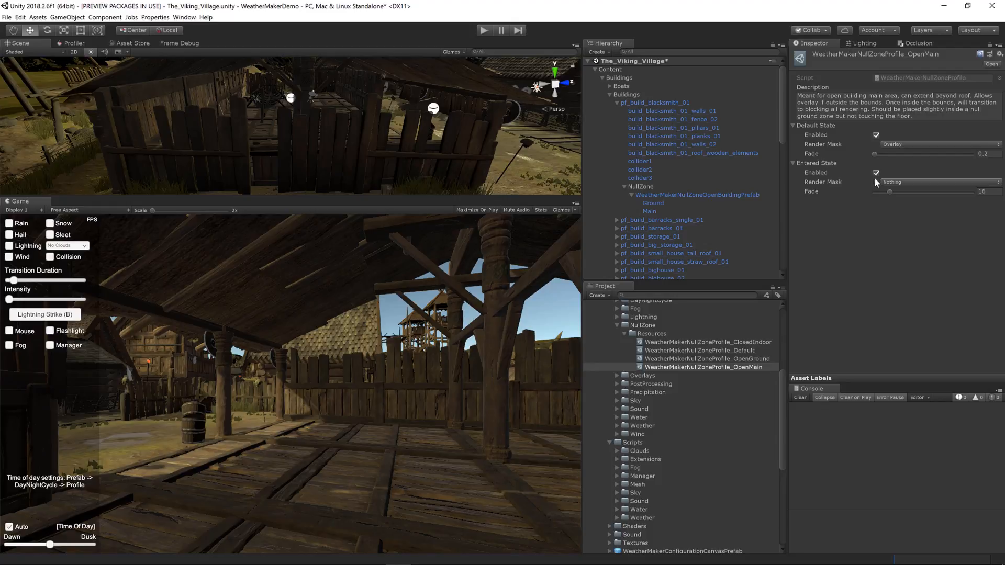
mouse_move(655, 172)
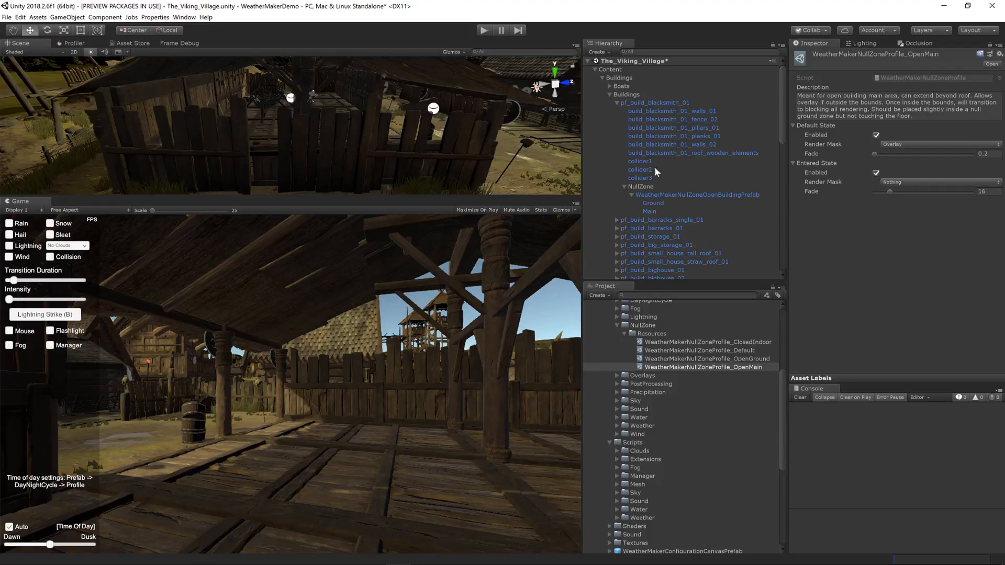
click(484, 31)
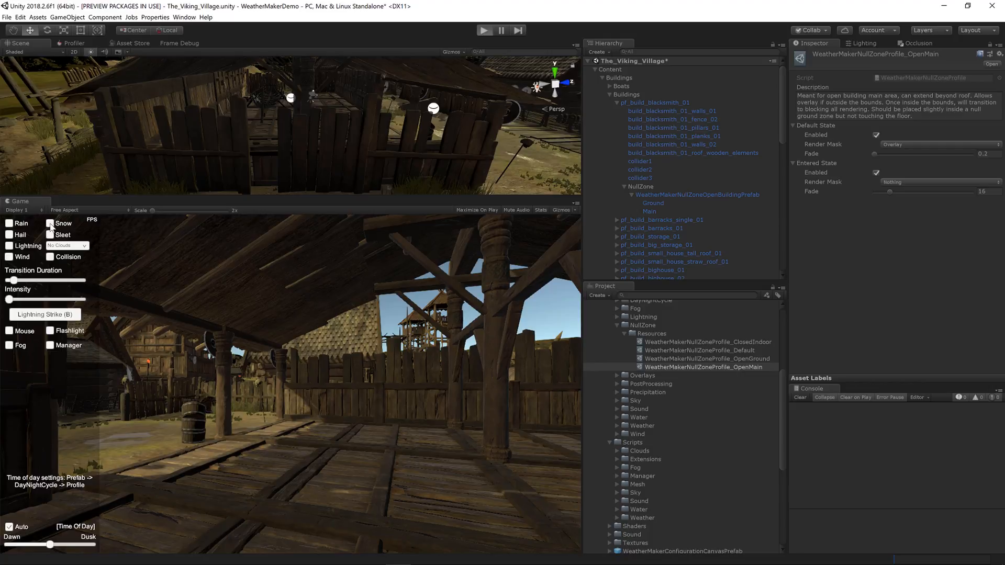
- Play the village with snow and Heavy (Dark) clouds, enlarging the game view
click(484, 30)
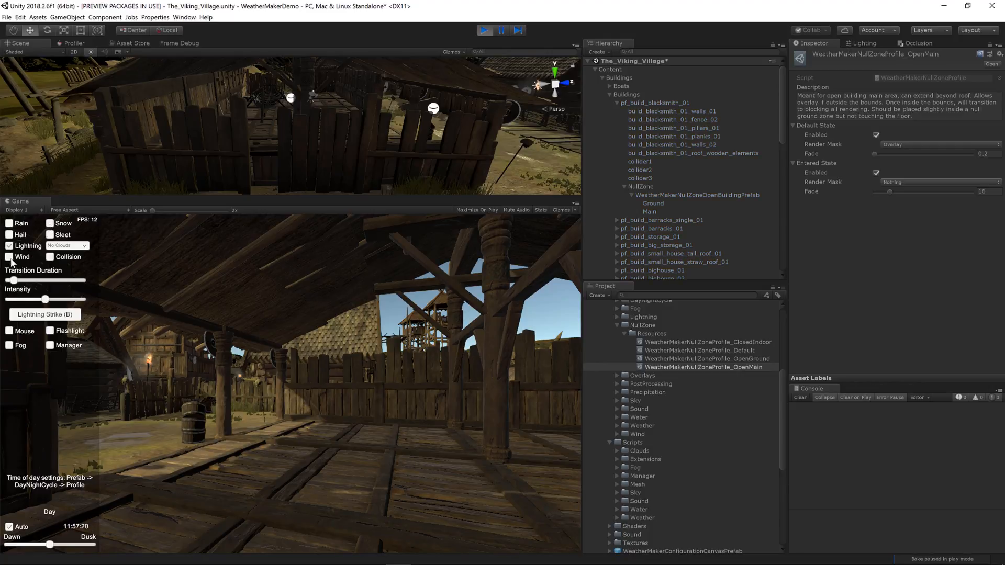
click(66, 246)
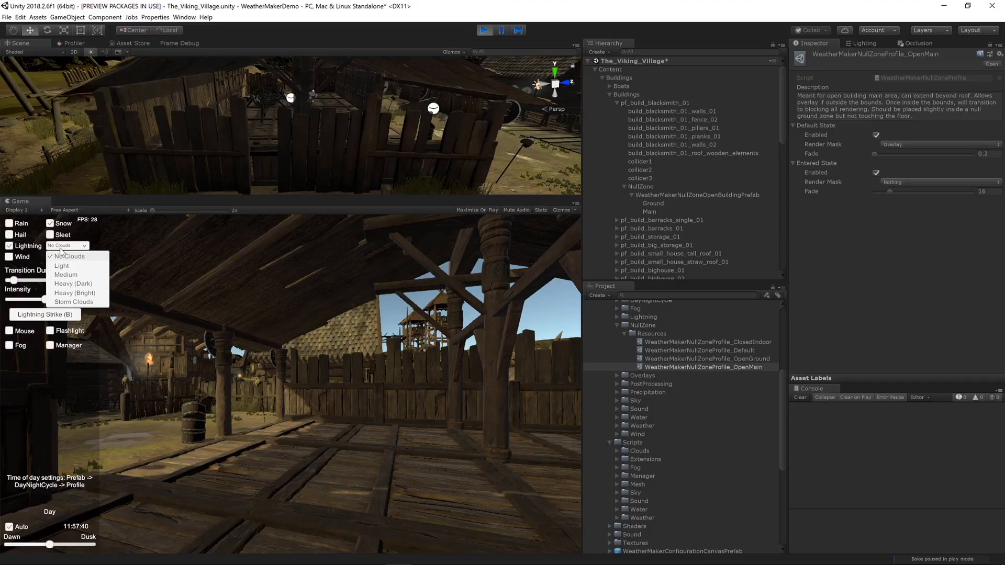
click(73, 283)
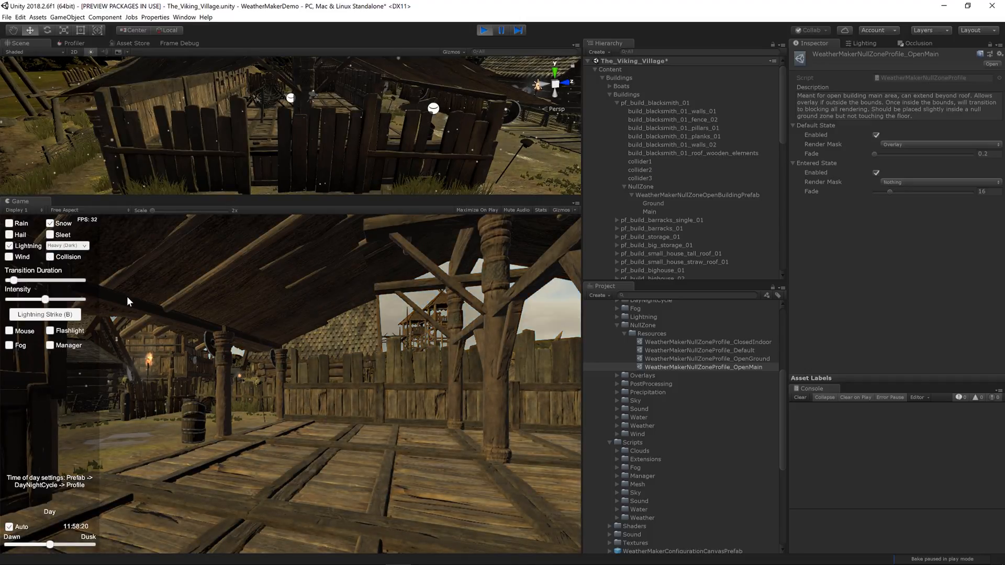
click(179, 43)
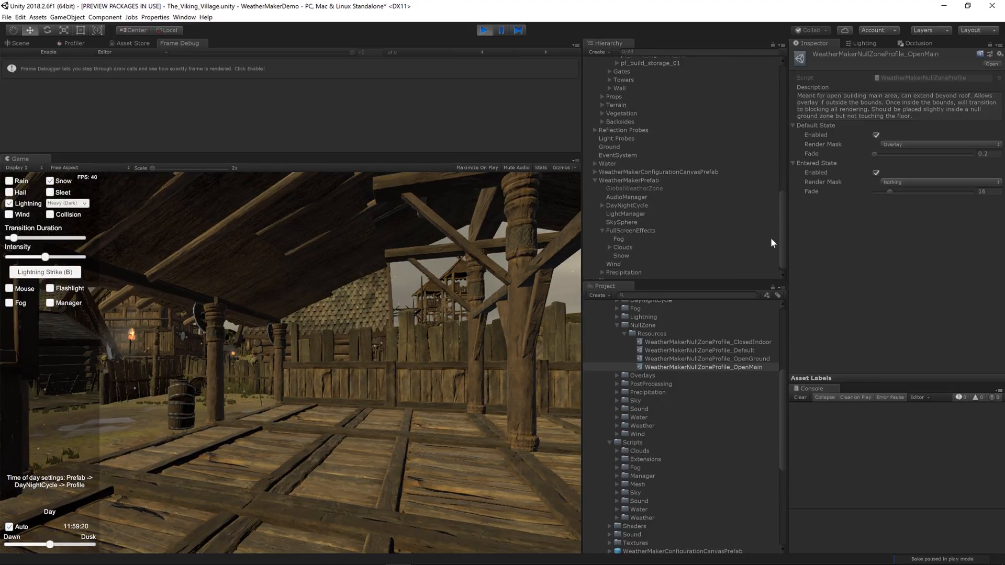
click(620, 250)
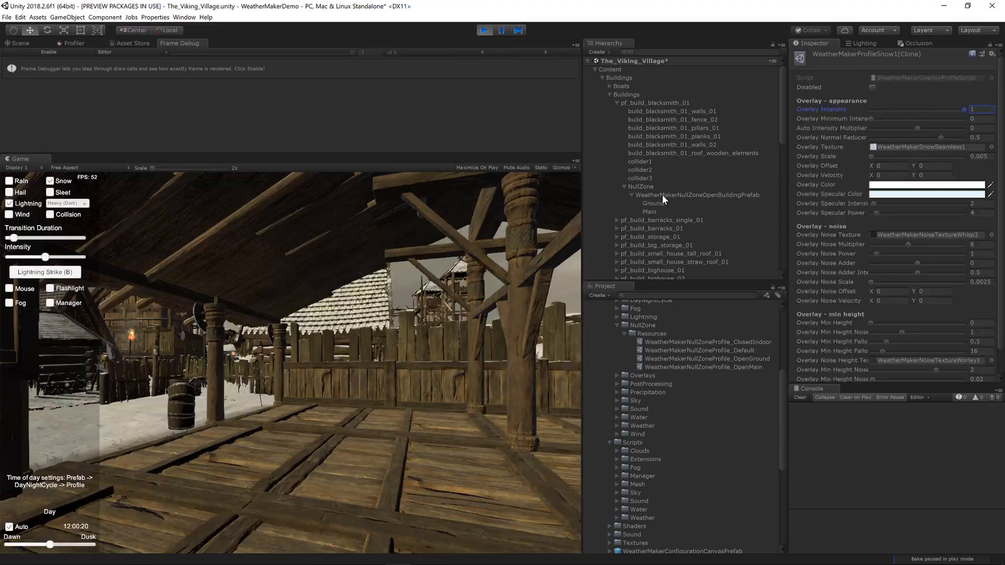
click(698, 195)
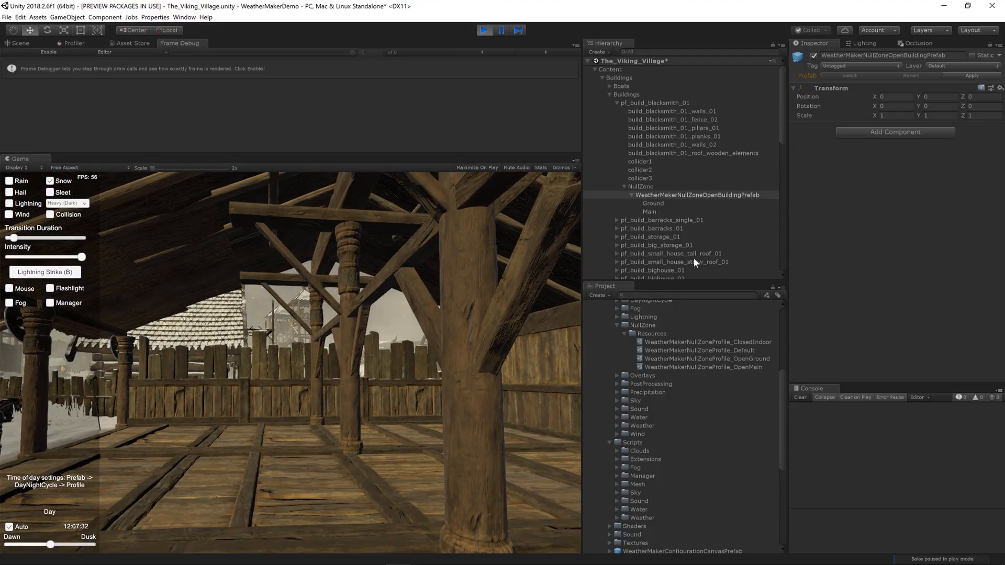
- Select NullZone, then the Player object, to fly above the snowy roof
click(640, 186)
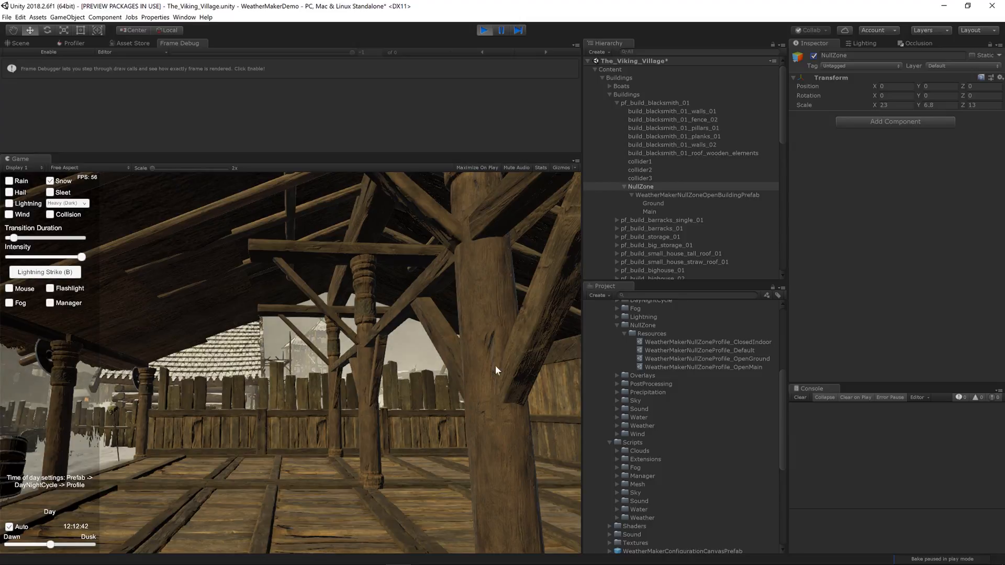
scroll(down, 3)
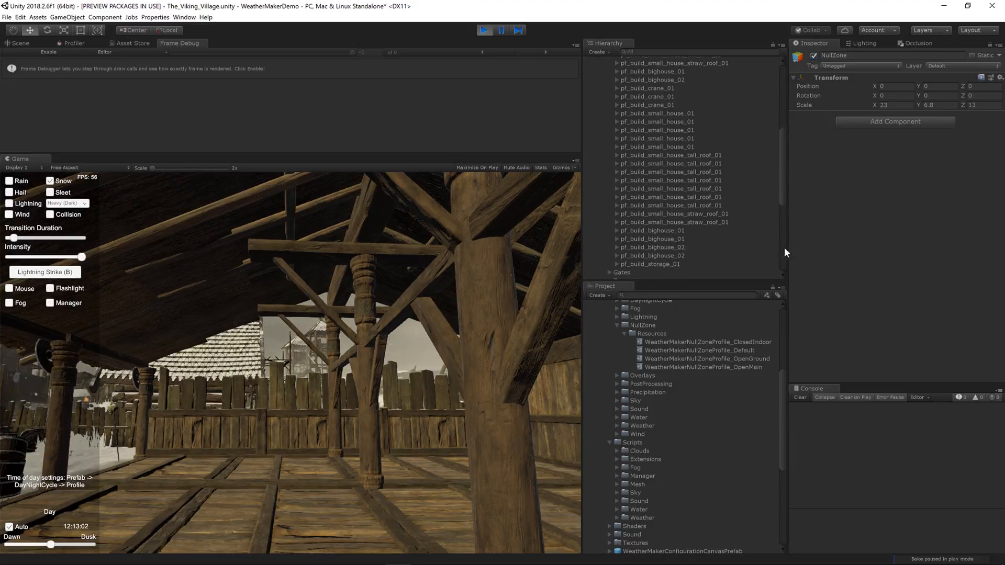
click(607, 275)
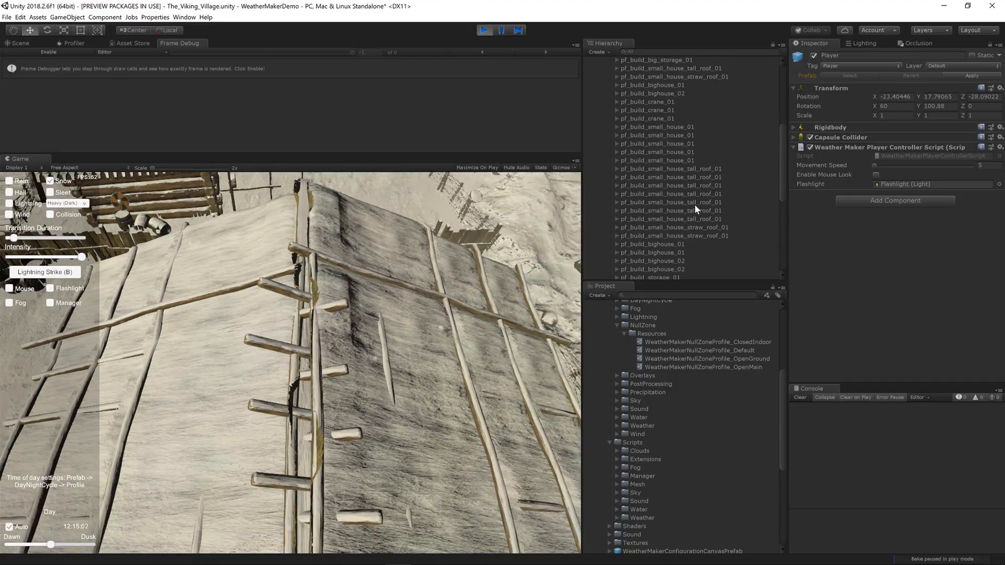
- Show the OpenMain profile's Overlay render mask while walking into the snow-free building
click(649, 211)
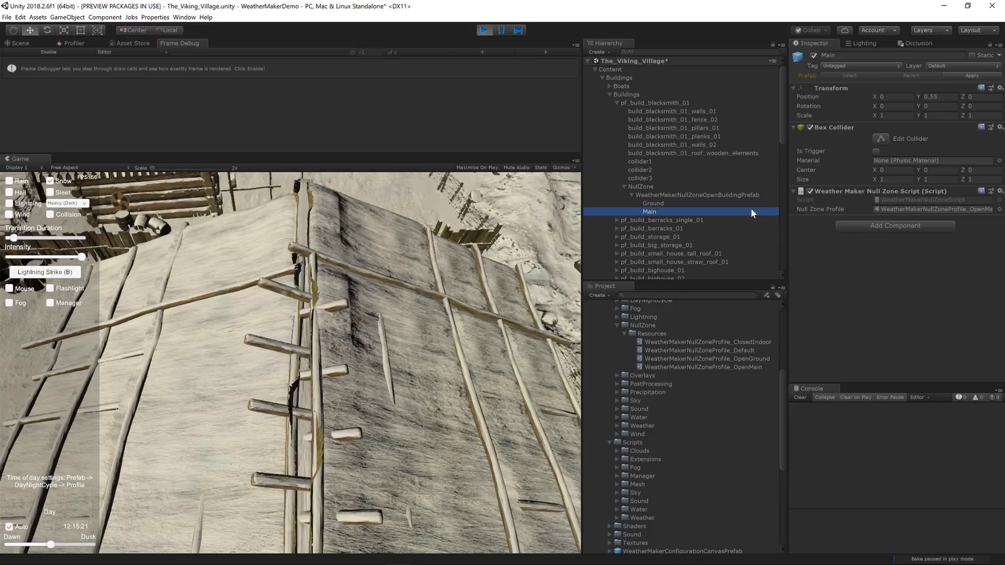
click(705, 367)
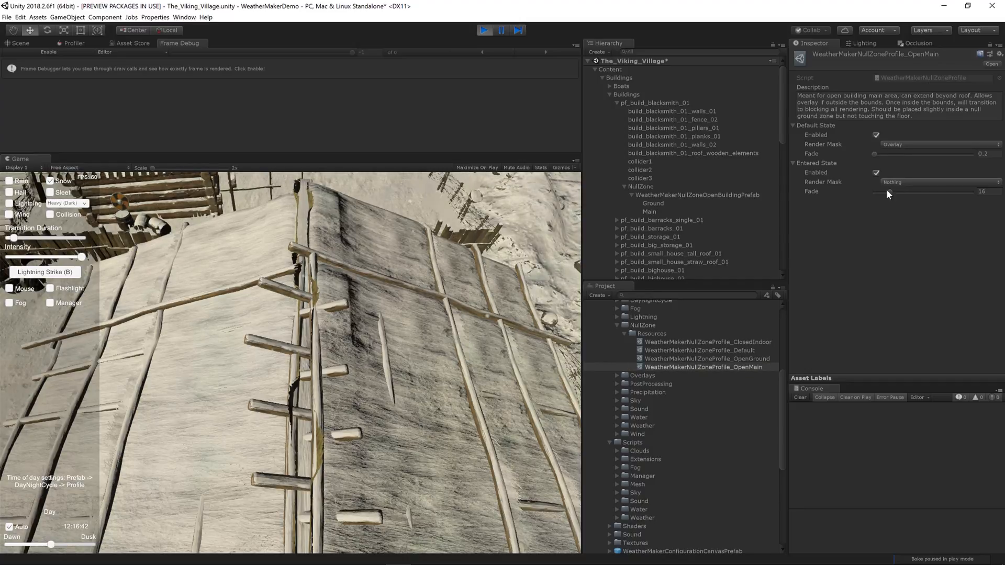
click(937, 145)
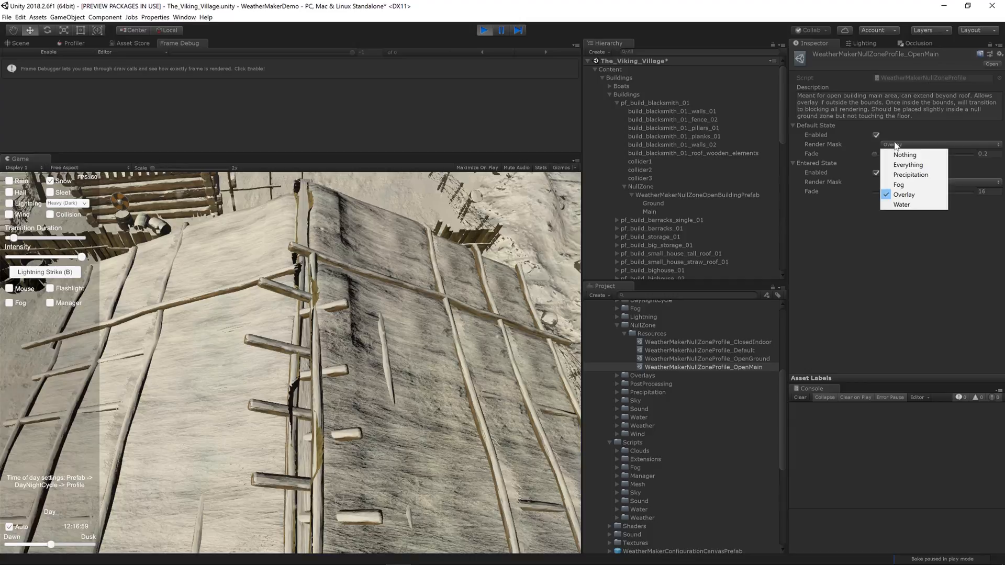
click(905, 154)
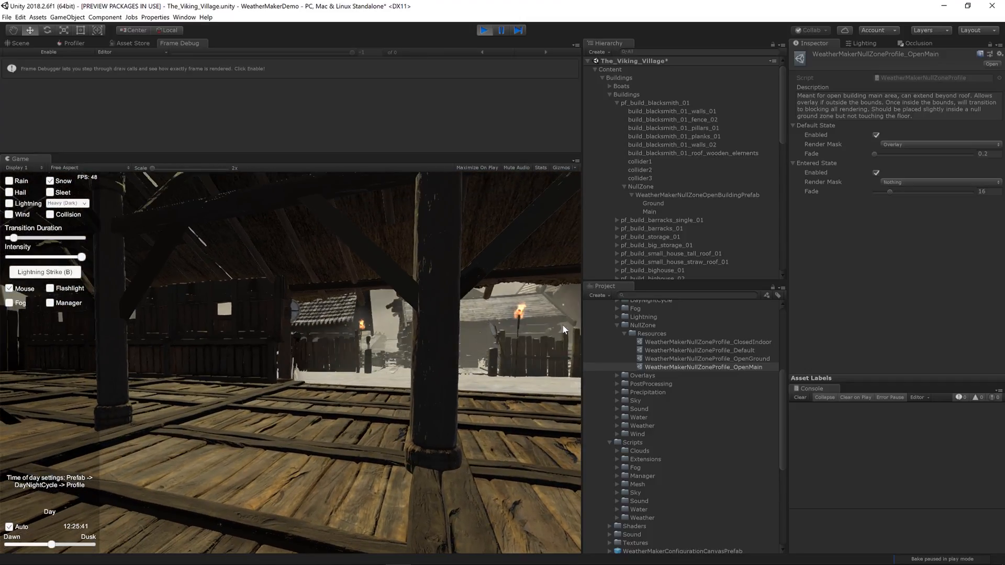
- Show the OpenGround profile: default state enabled, Nothing mask, 0.5 fade
click(653, 204)
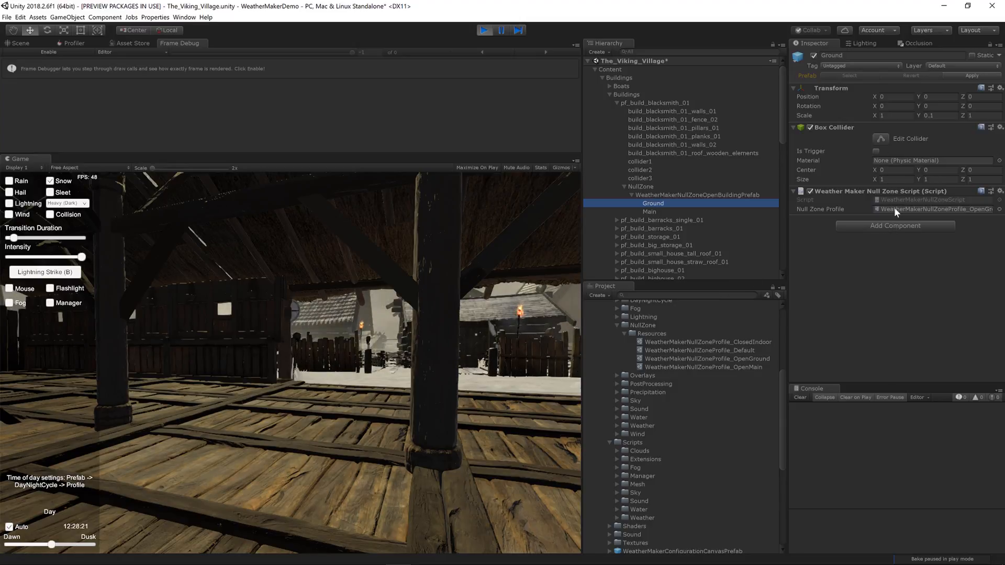
click(708, 359)
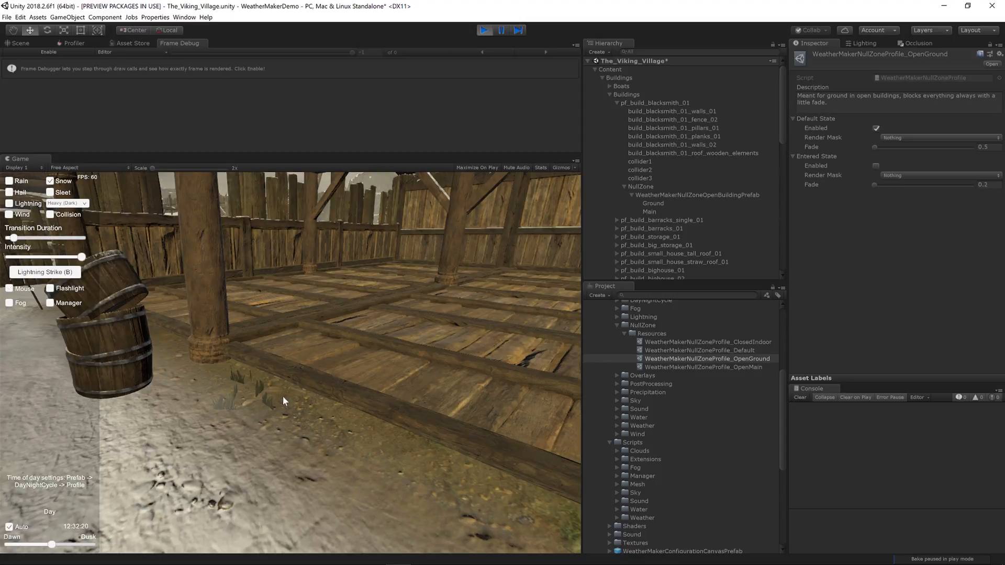
mouse_move(396, 290)
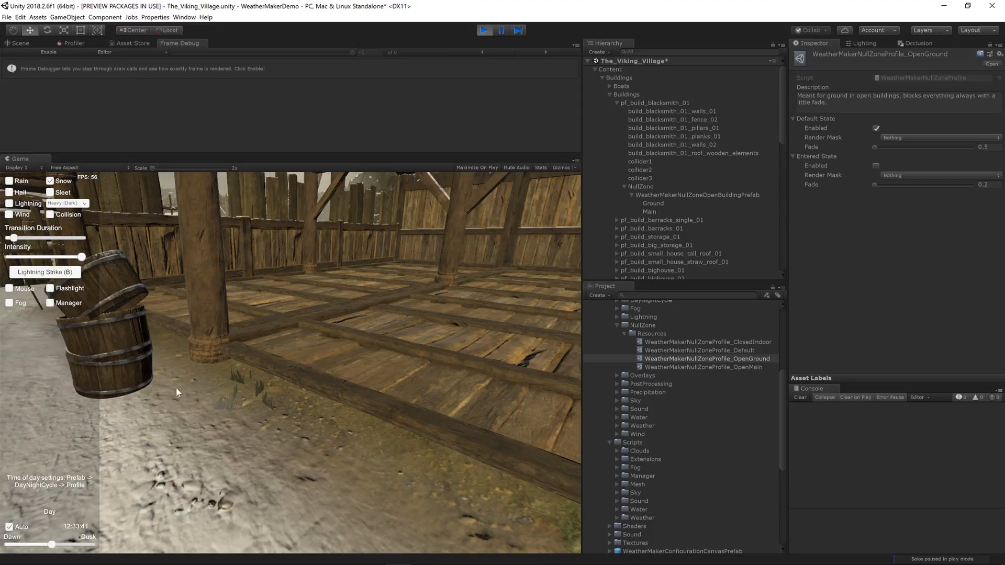
mouse_move(322, 336)
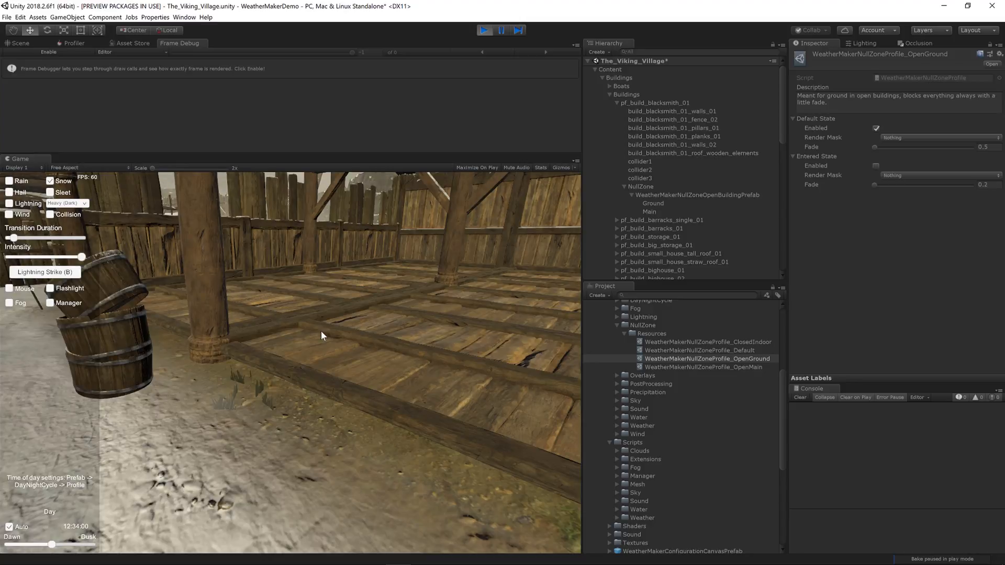
mouse_move(659, 211)
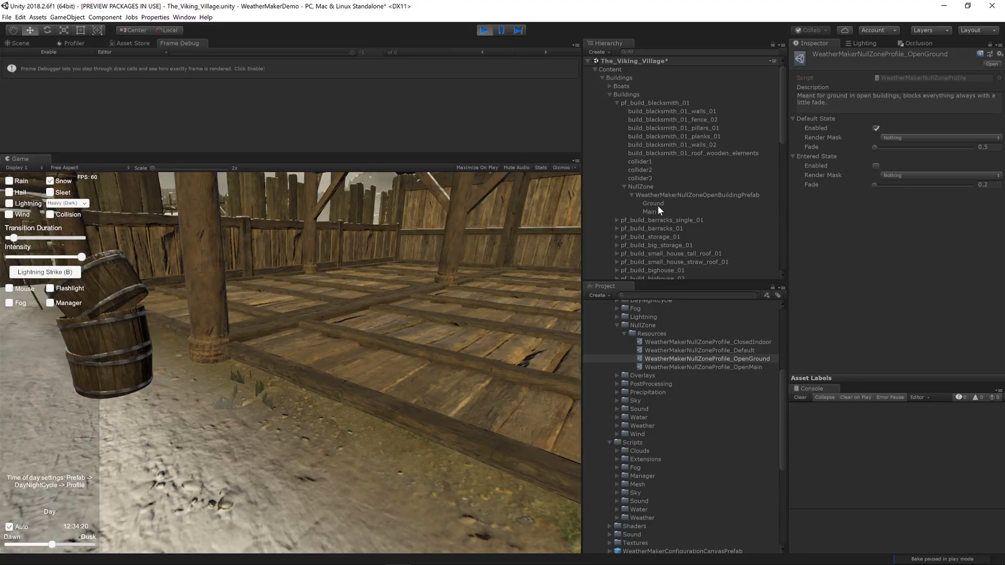
- On the Ground null zone's OpenGround profile, set Default State Fade to about 48.3
click(653, 204)
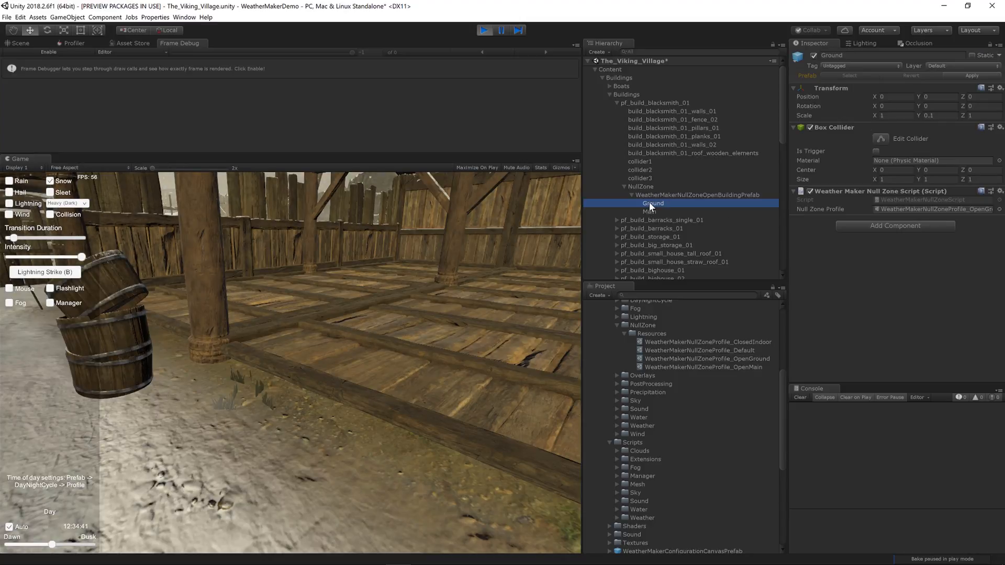
click(706, 359)
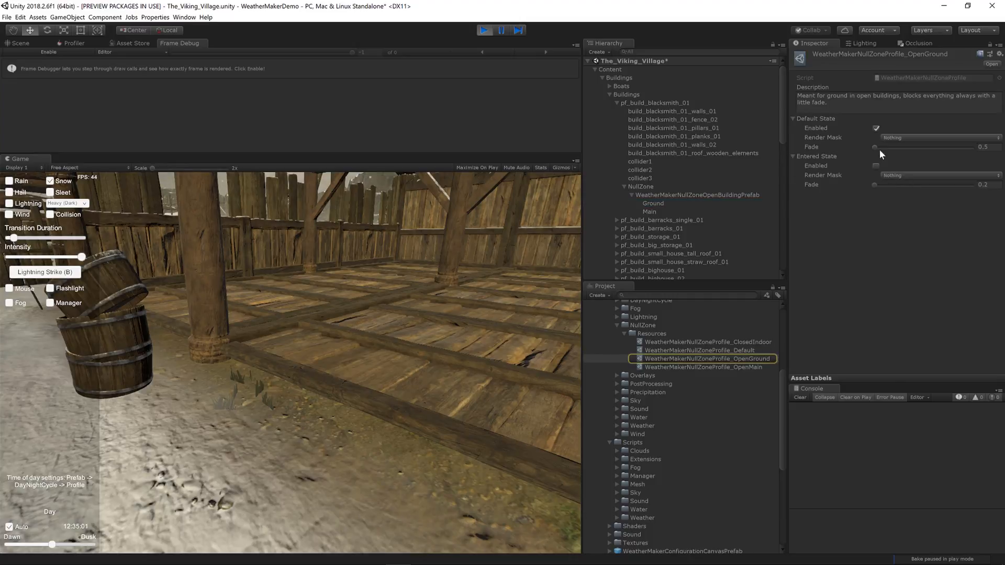
drag(874, 148, 922, 148)
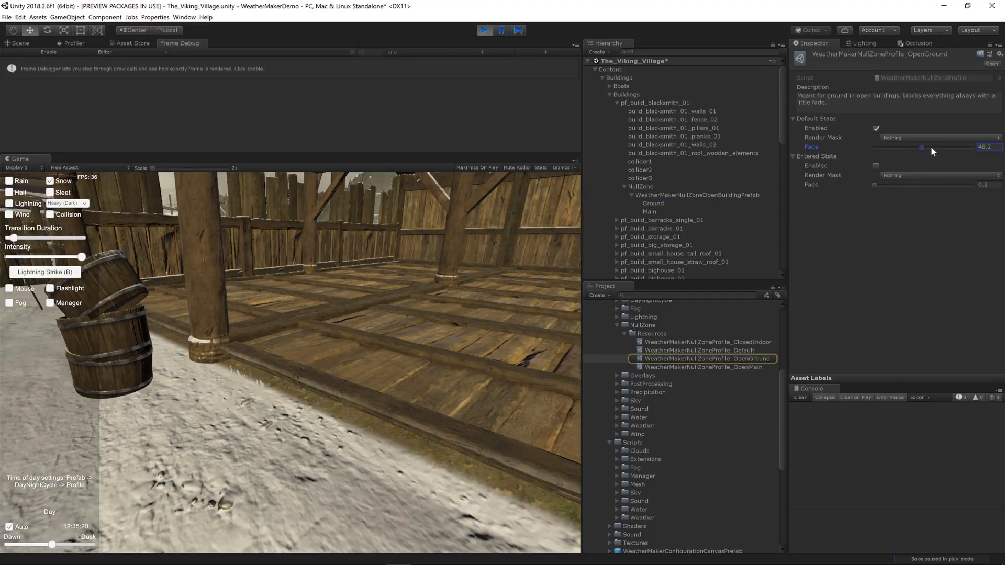